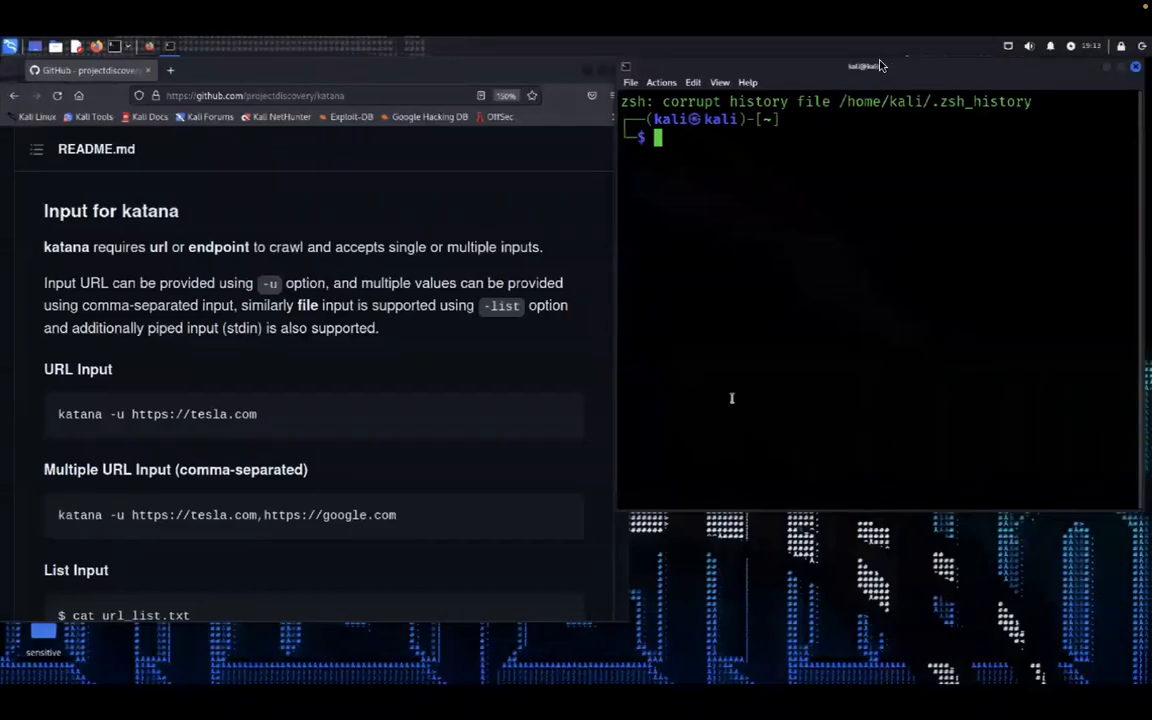
pyautogui.write('katana -u https://wanderu.com -d 5 | grep "=" | dalfox pipe')
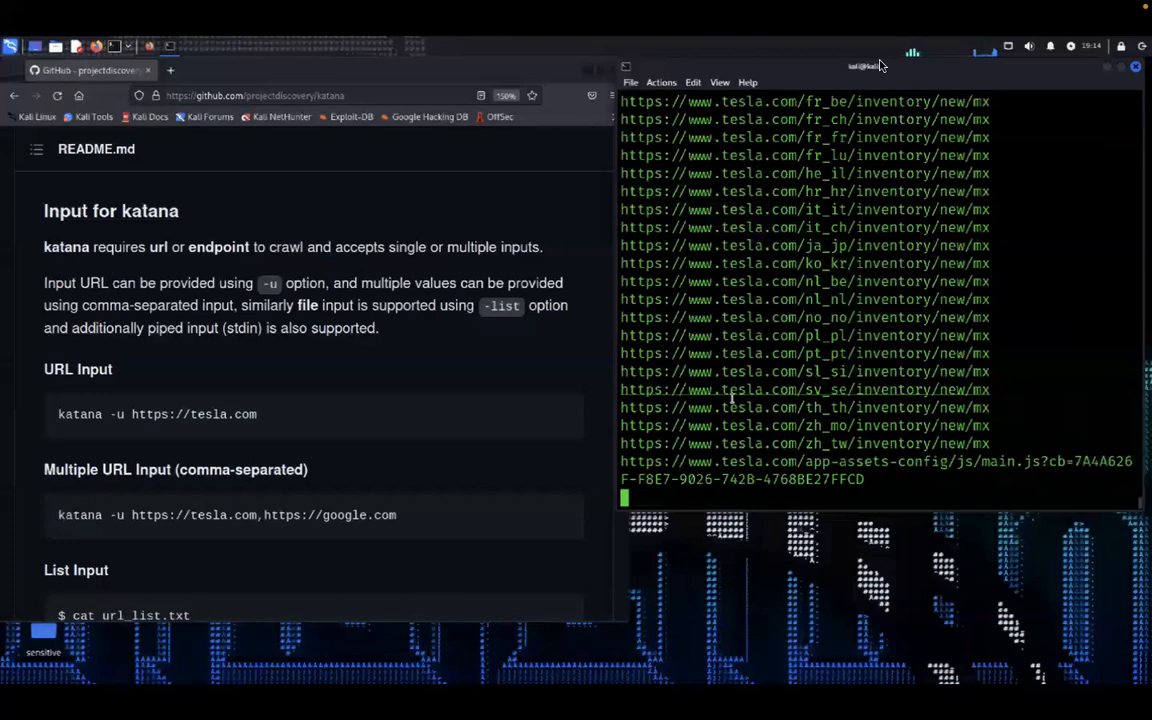
pyautogui.press('ctrl+z')
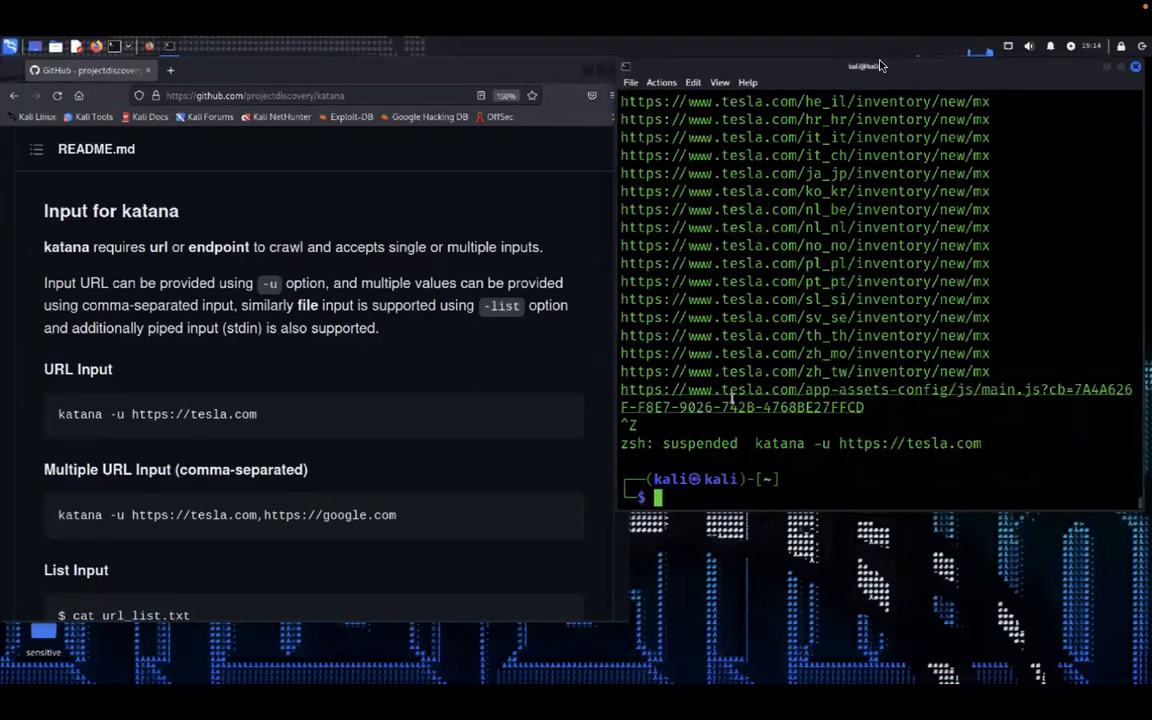
pyautogui.write('katana -u https://tesla.com')
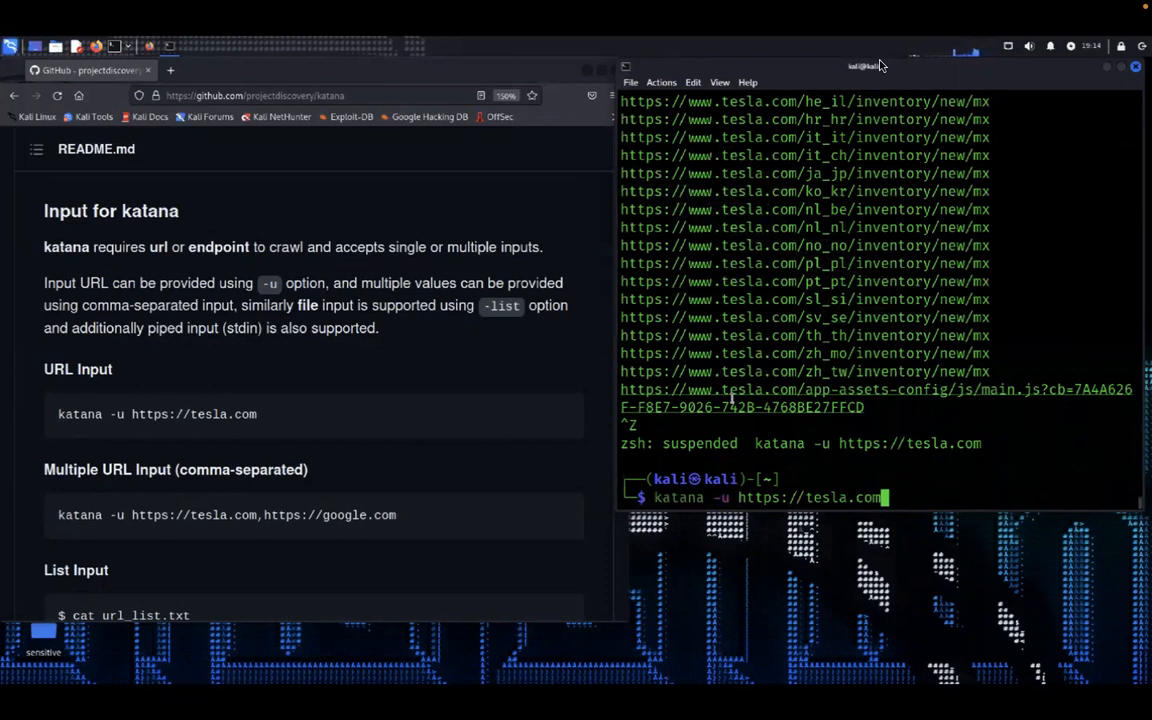
pyautogui.write(',')
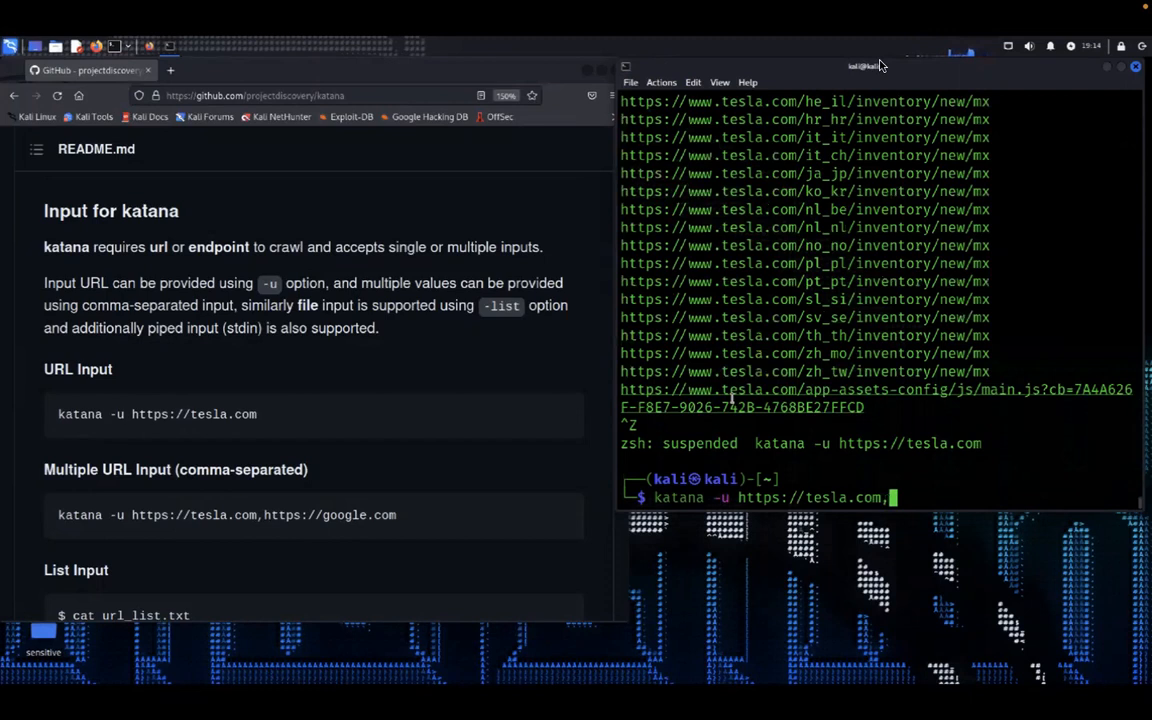
pyautogui.write('https://')
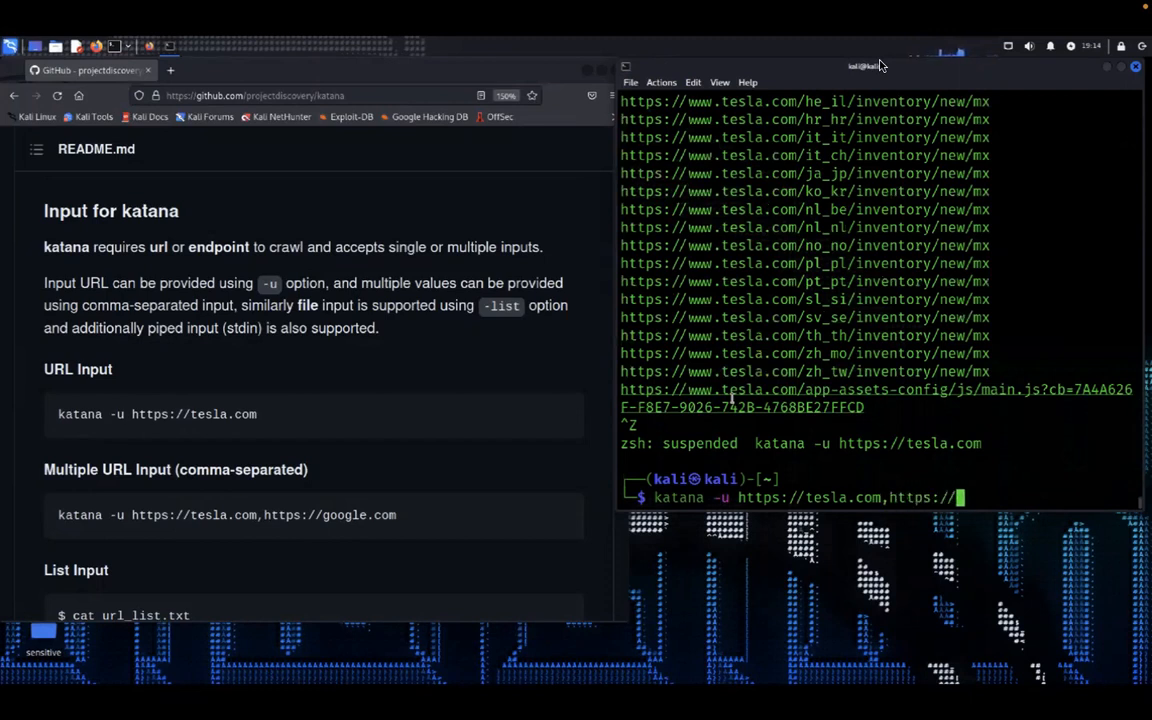
pyautogui.write('google.com')
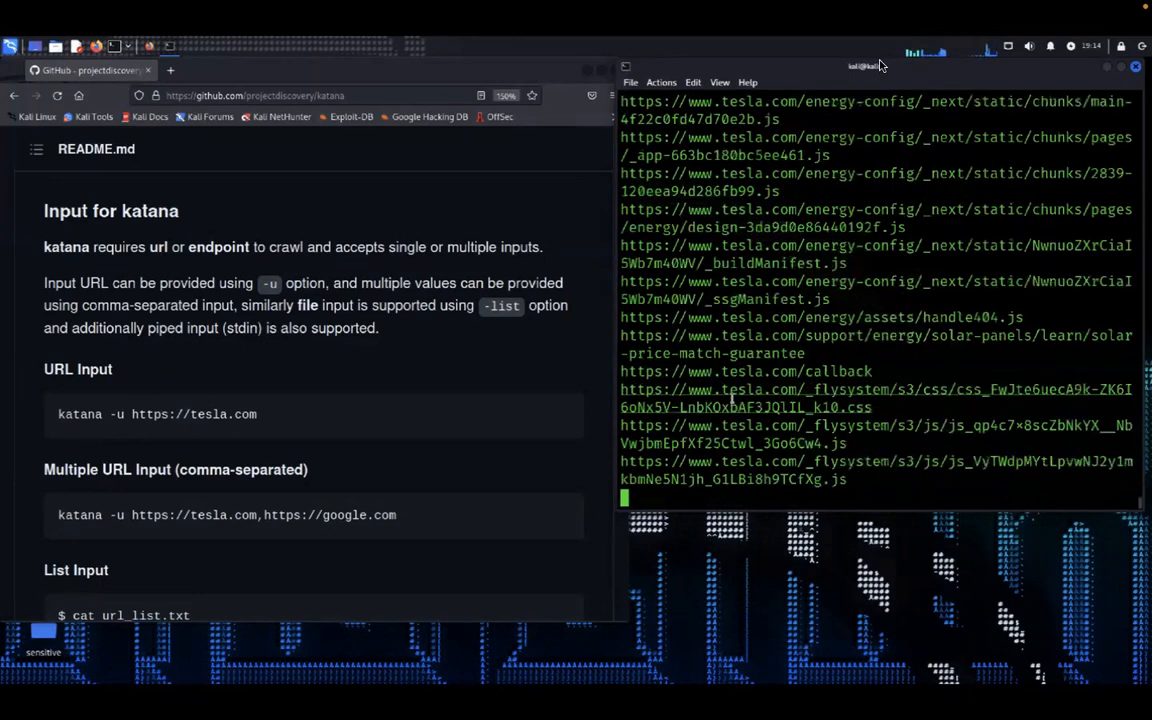
pyautogui.press('ctrl+z')
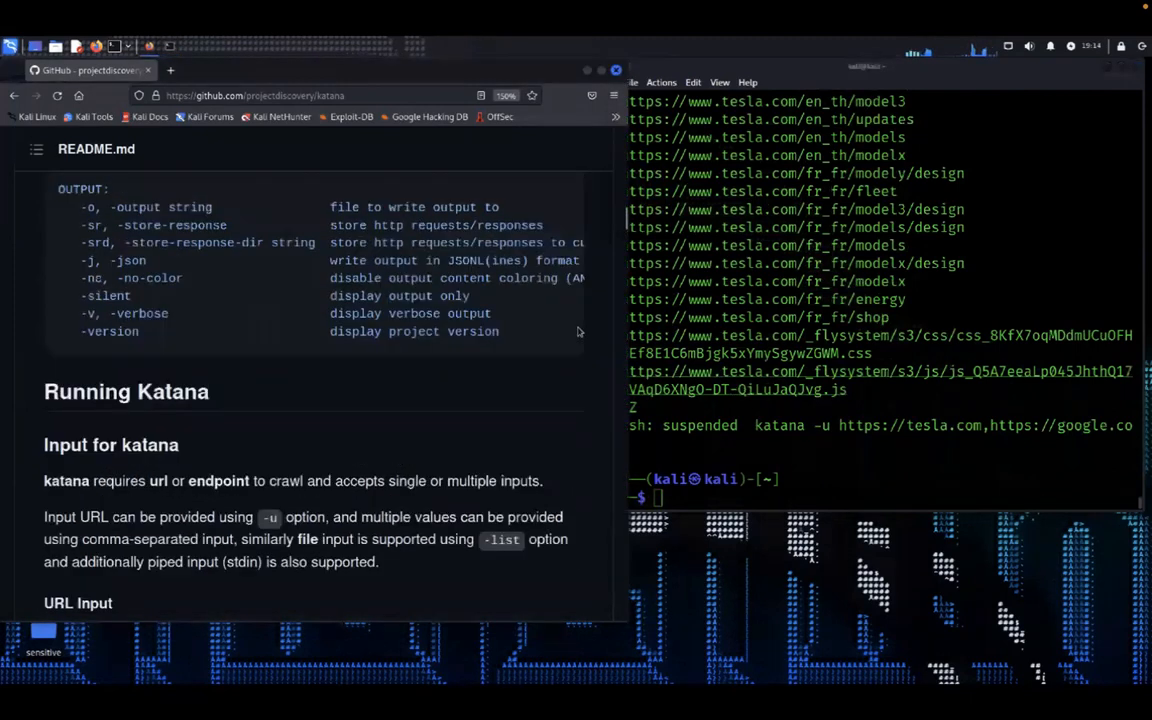
# Clear the terminal and open file.txt in vim.
pyautogui.scroll(-3)
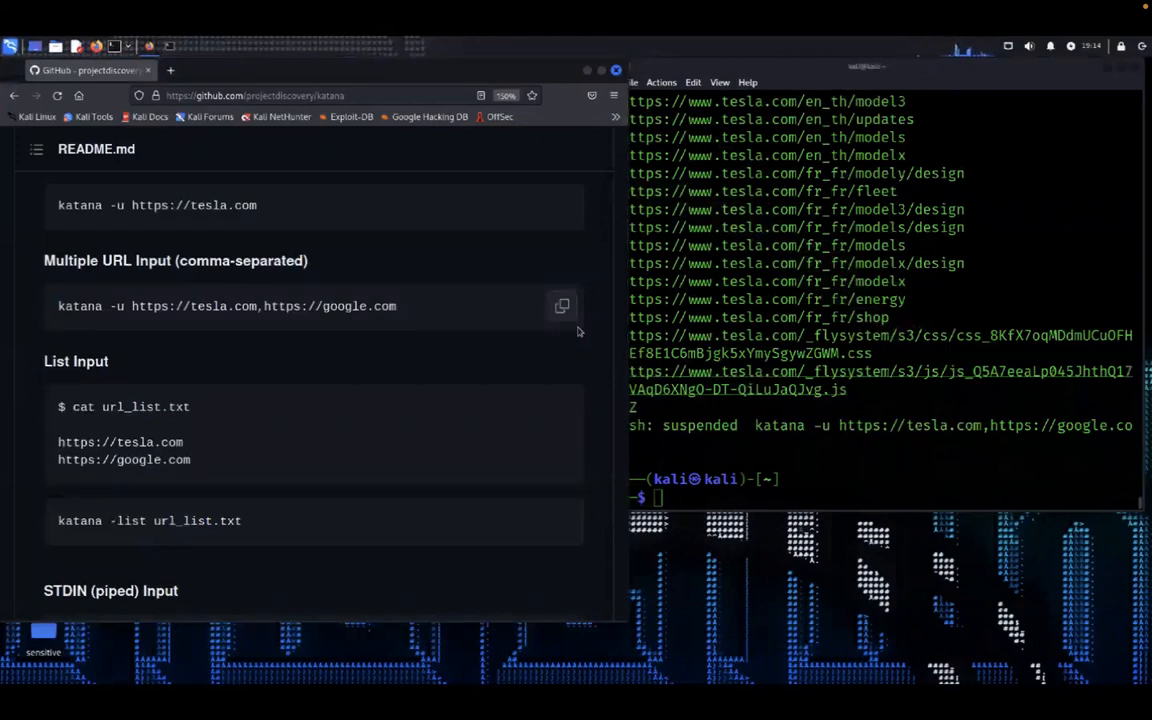
pyautogui.write('clear')
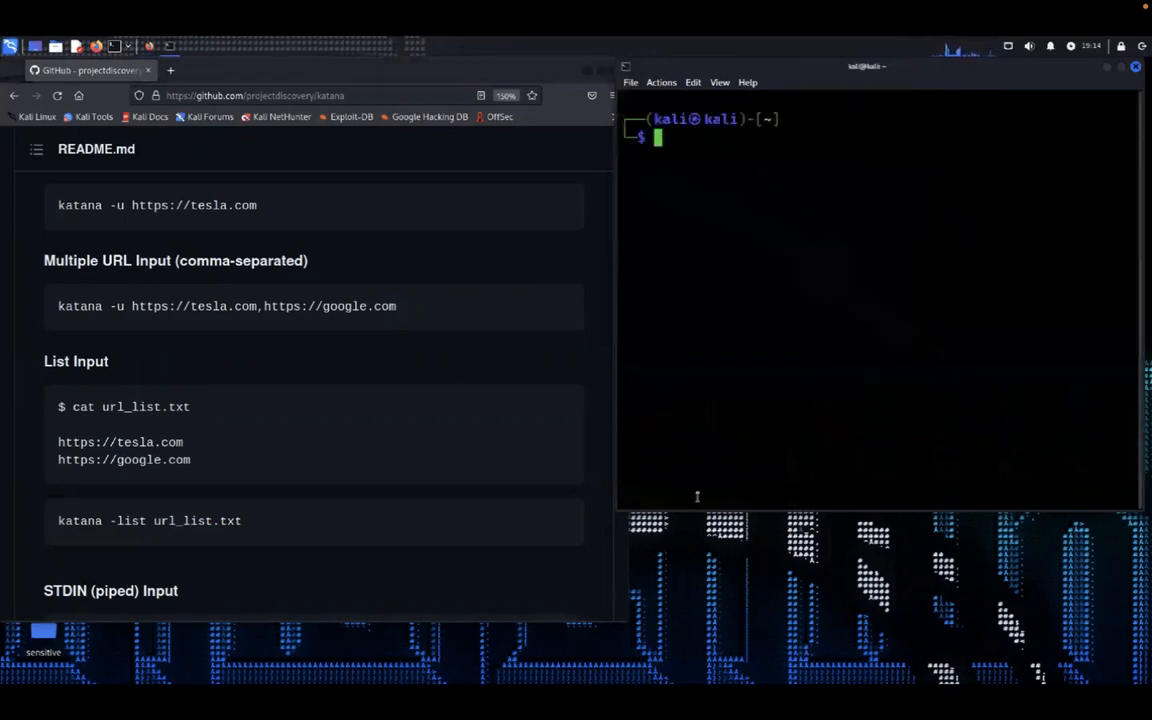
pyautogui.write('vim ampol.txt')
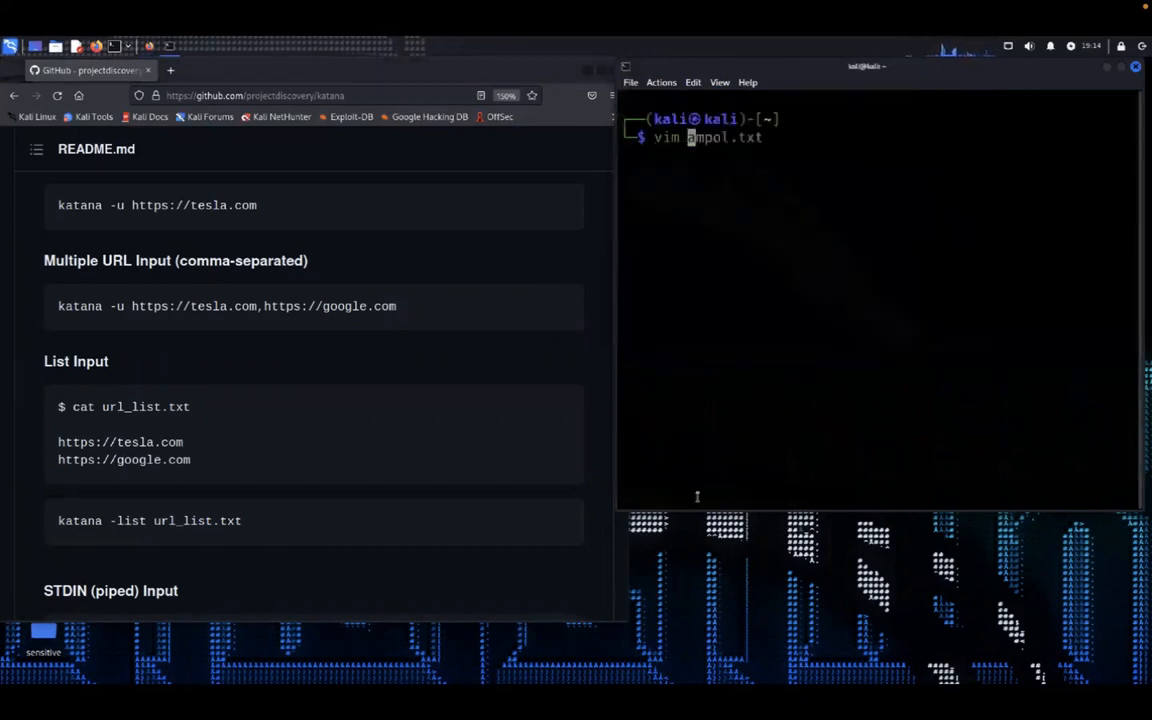
pyautogui.write('file.txt')
pyautogui.write('h')
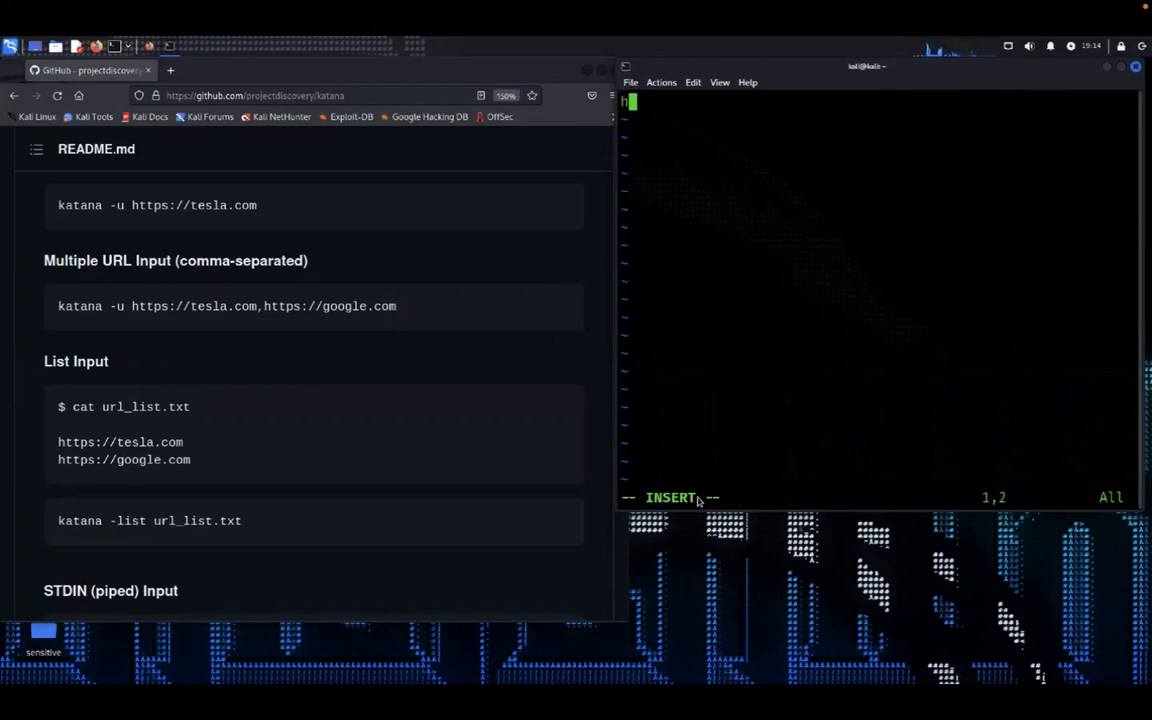
# Enter the tesla.com, google.com and facebook.com URLs on separate lines and save with :wq.
pyautogui.write('ttps')
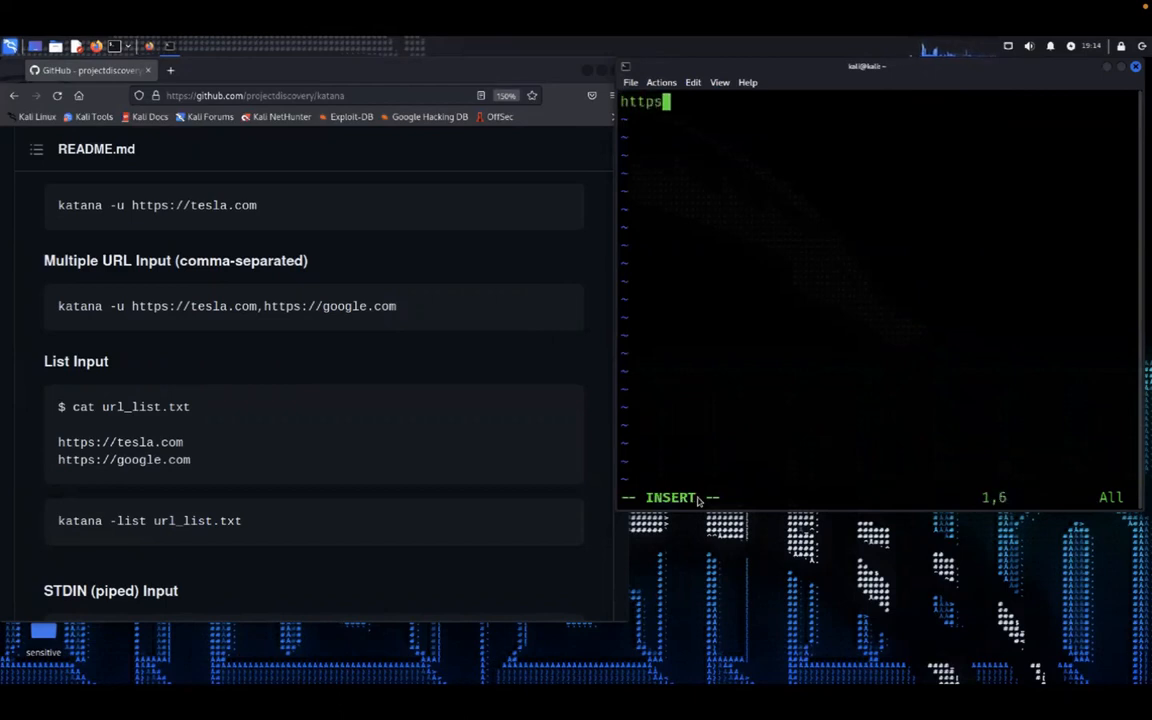
pyautogui.write('://tesla.com')
pyautogui.click(879, 119)
pyautogui.write('h')
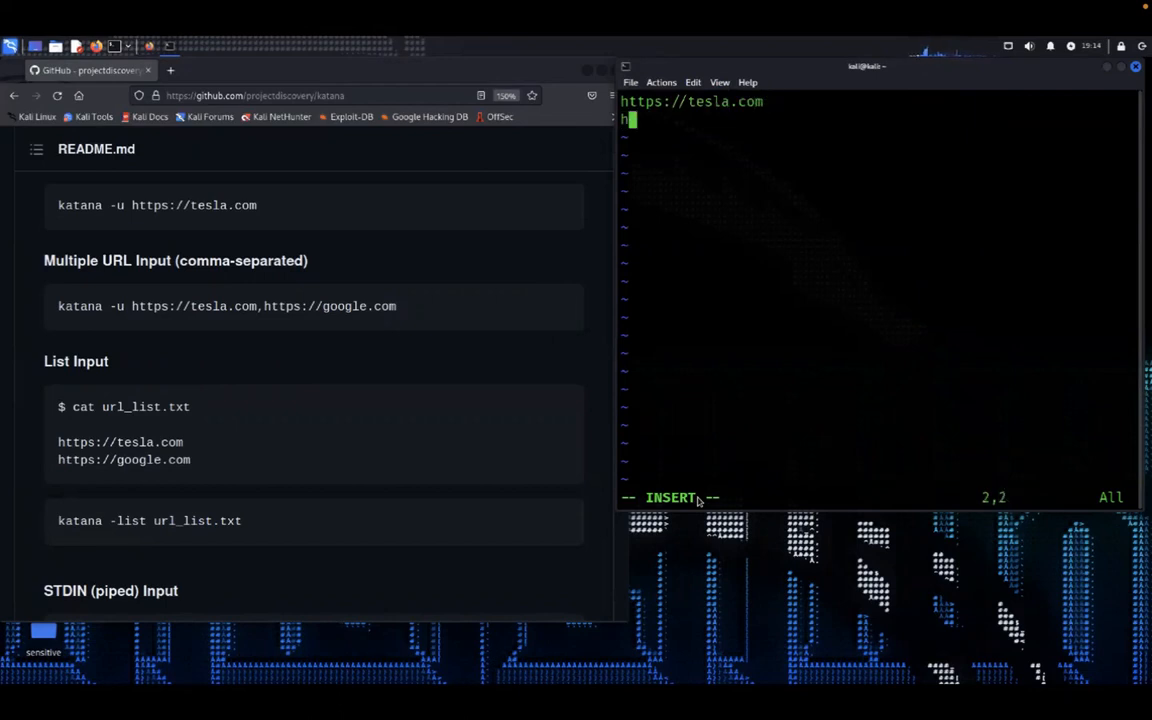
pyautogui.write('ttps://')
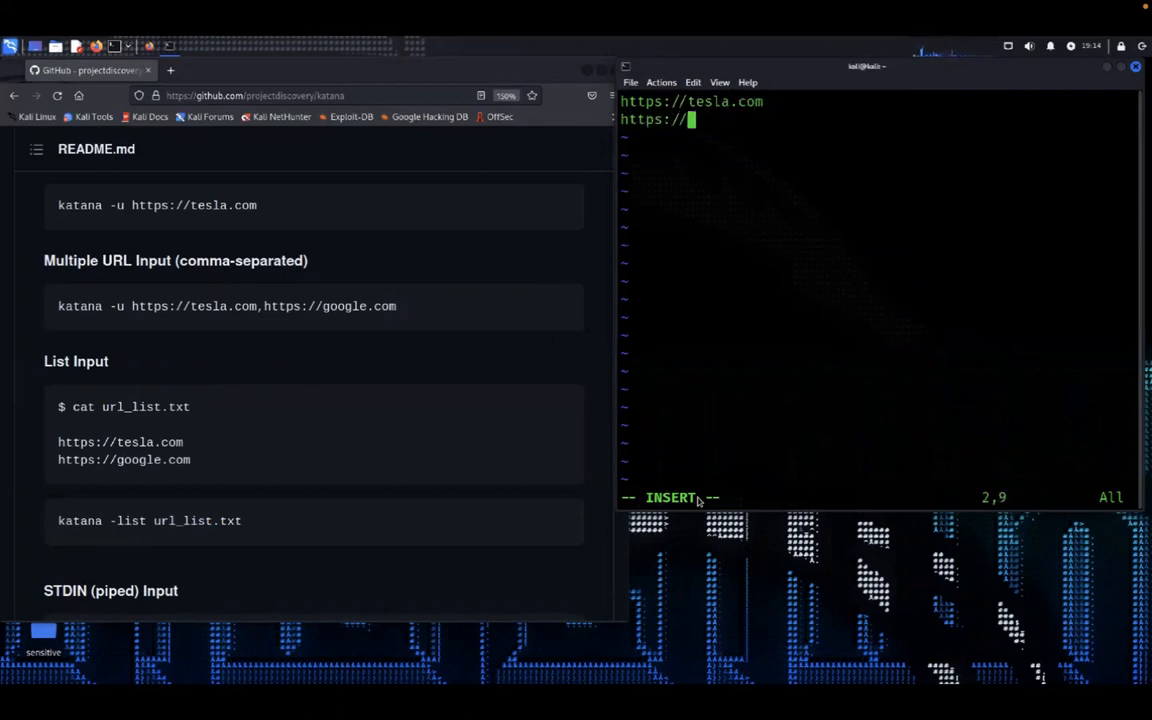
pyautogui.write('google.com')
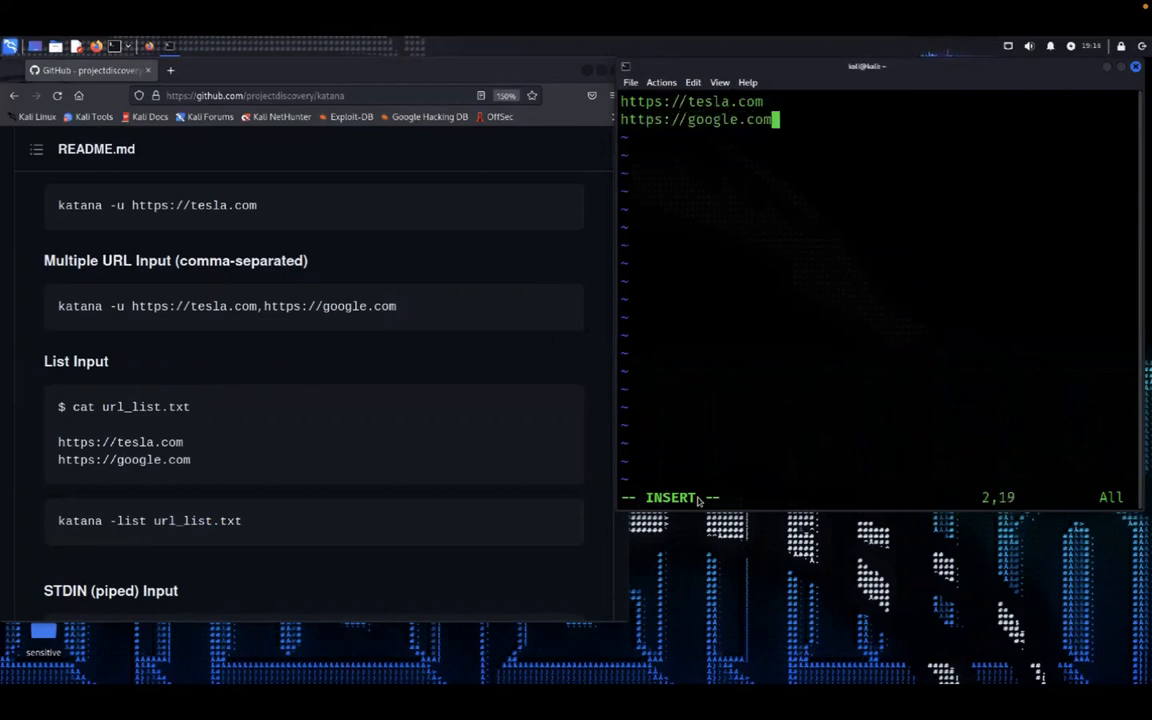
pyautogui.write('https')
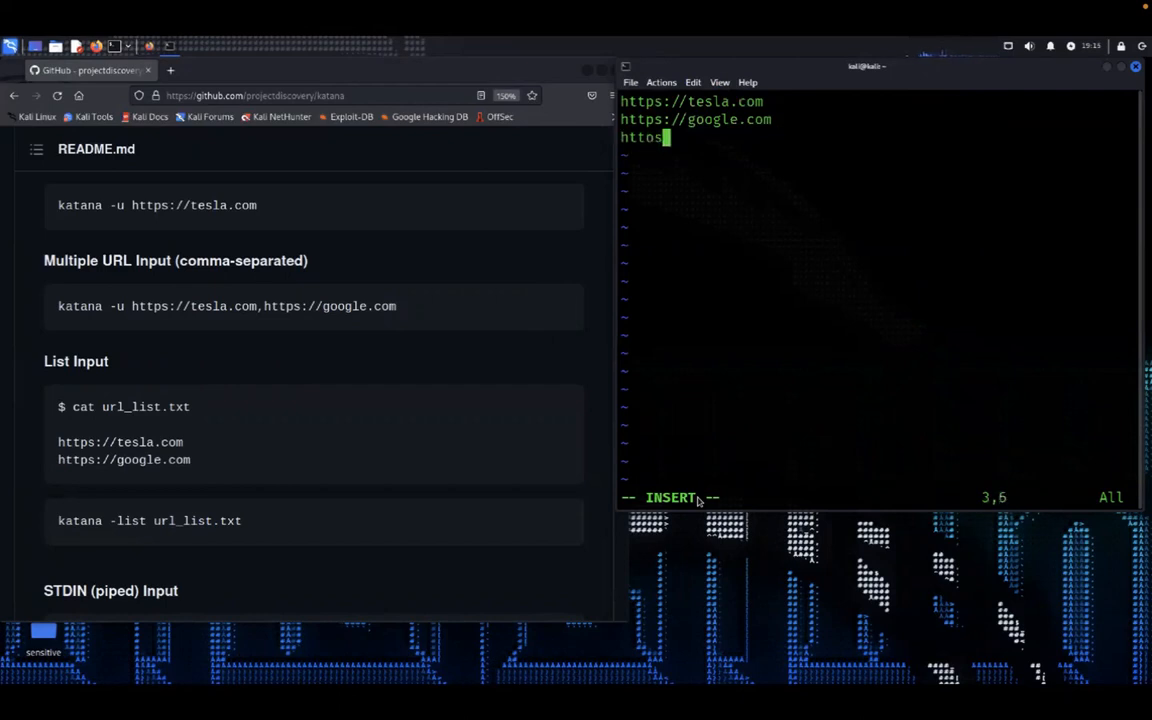
pyautogui.write('://')
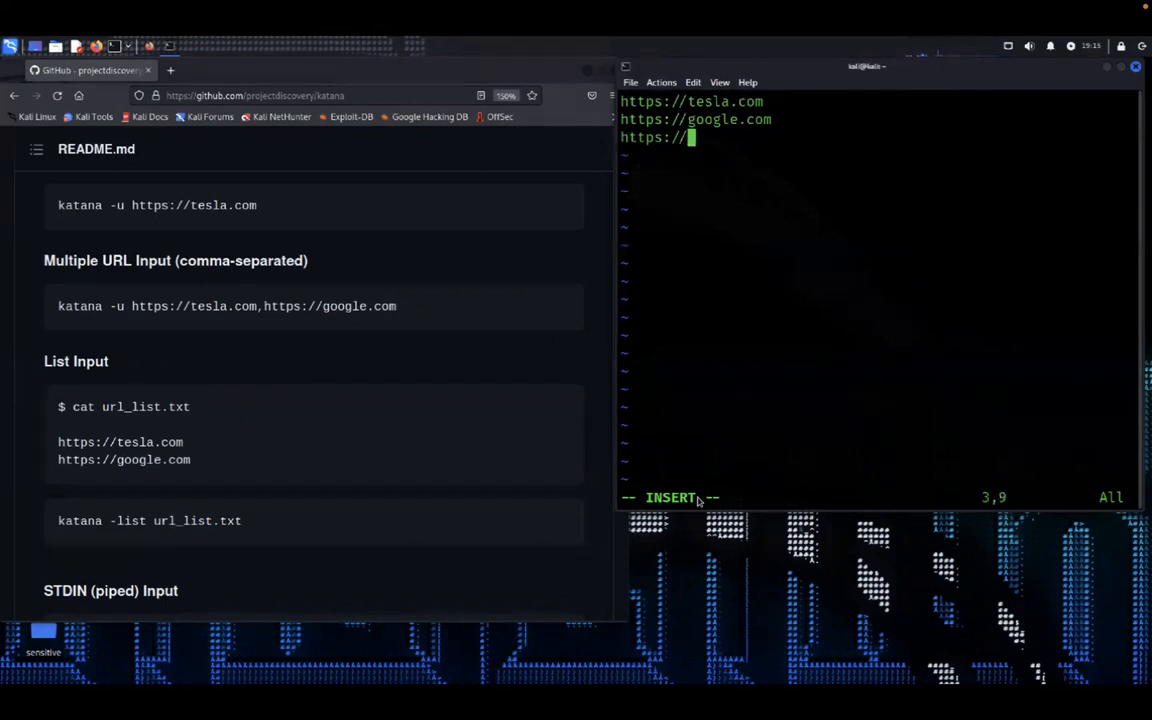
pyautogui.write('facebook.com')
pyautogui.click(879, 497)
pyautogui.write(':wq')
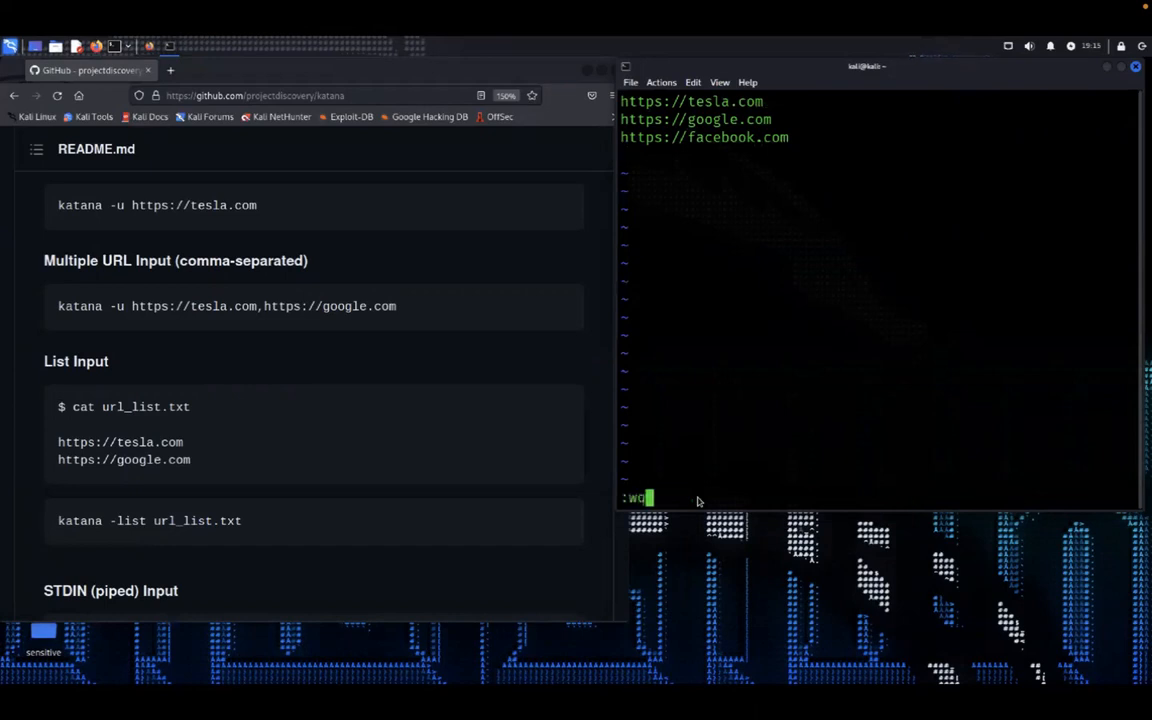
pyautogui.press('Return')
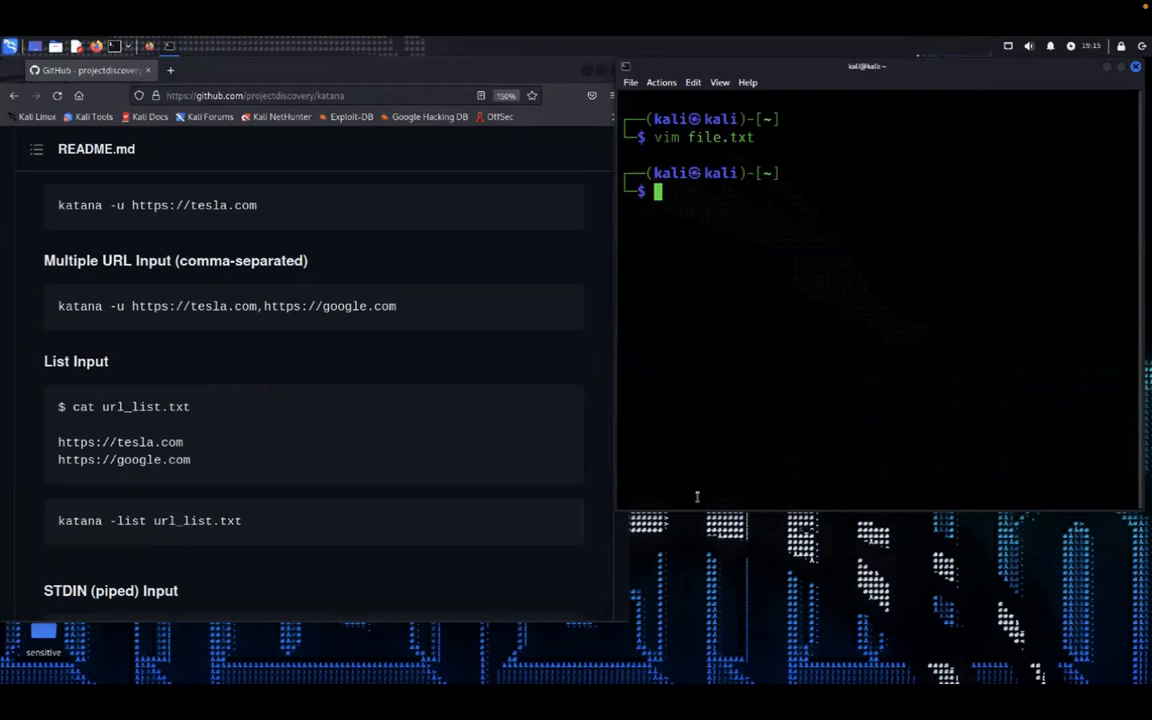
# Crawl file.txt's URLs with katana, piping cat file.txt in, then suspend the run.
pyautogui.write('katana -u https://tesla.com,https://google.com')
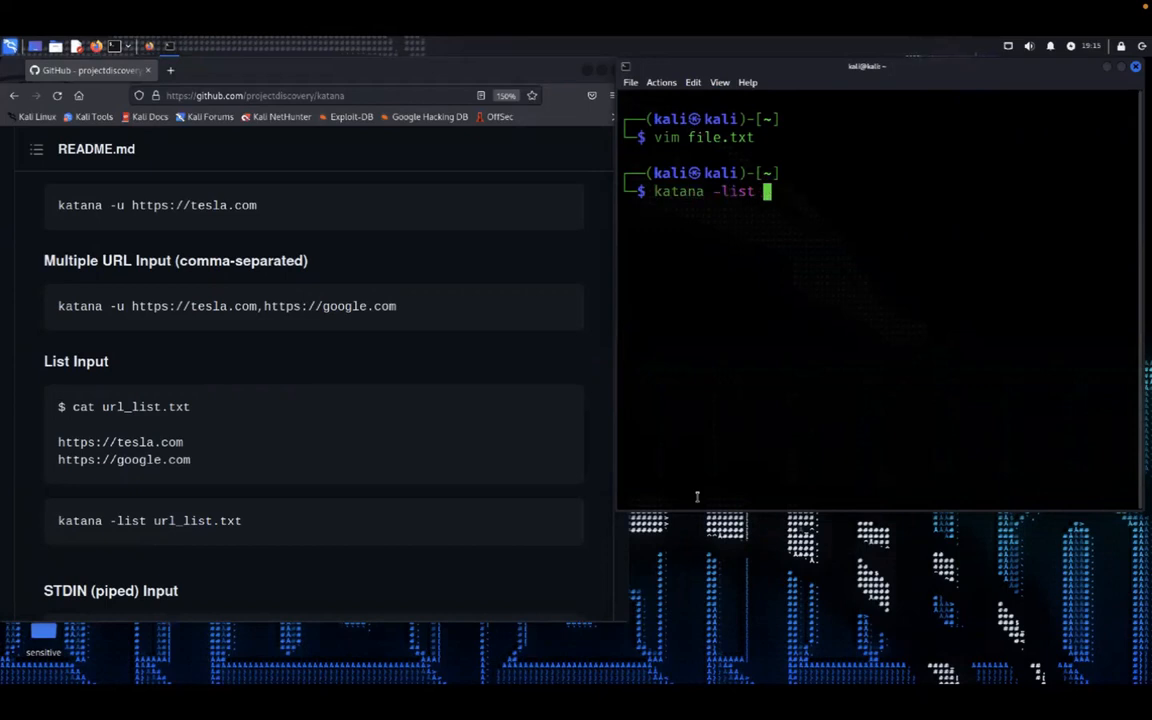
pyautogui.write('file.txt')
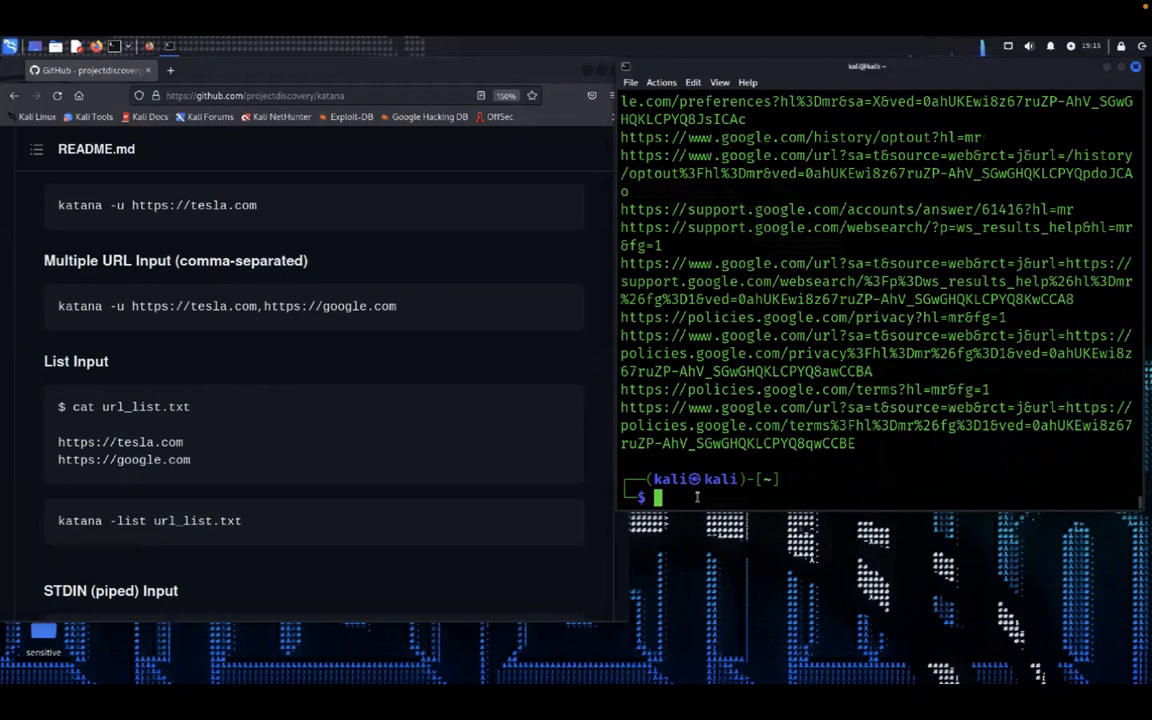
pyautogui.write('cat icaps2.txt')
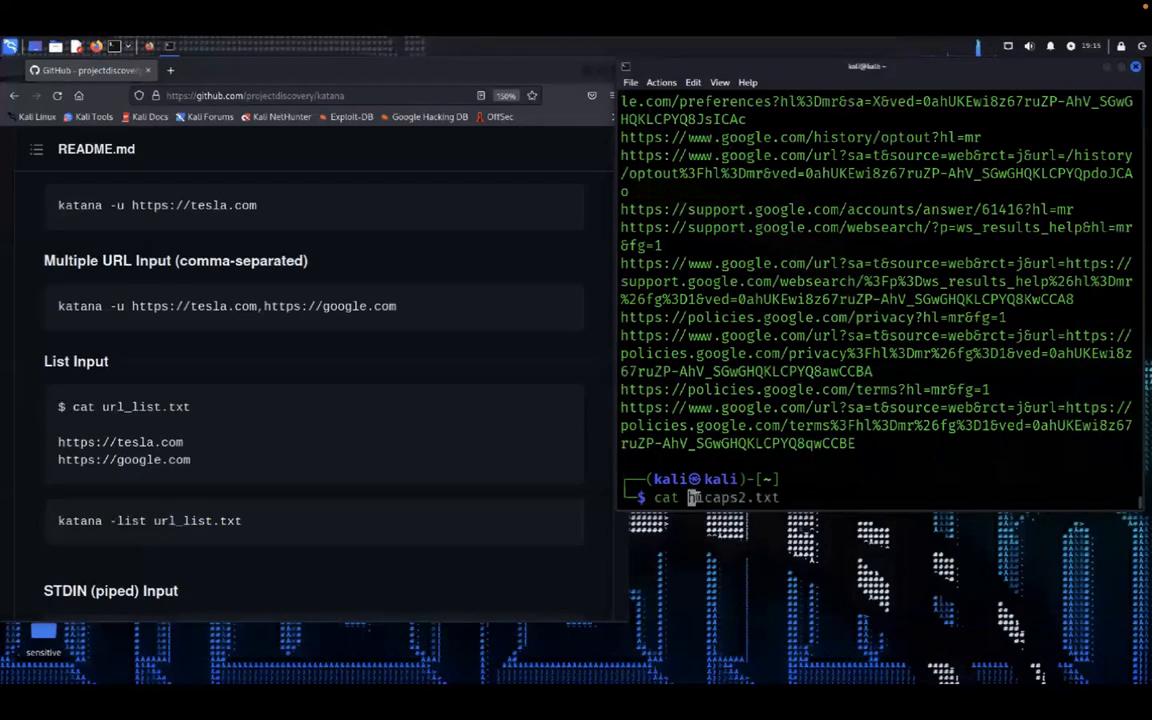
pyautogui.write('file.')
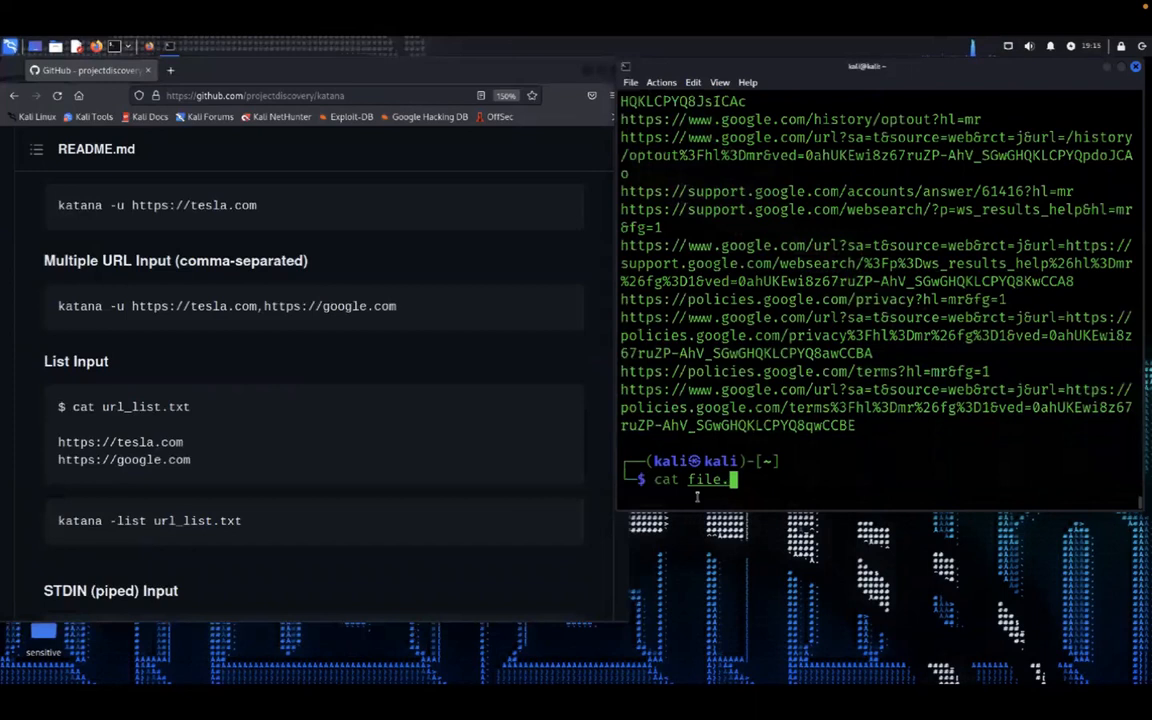
pyautogui.write('txt')
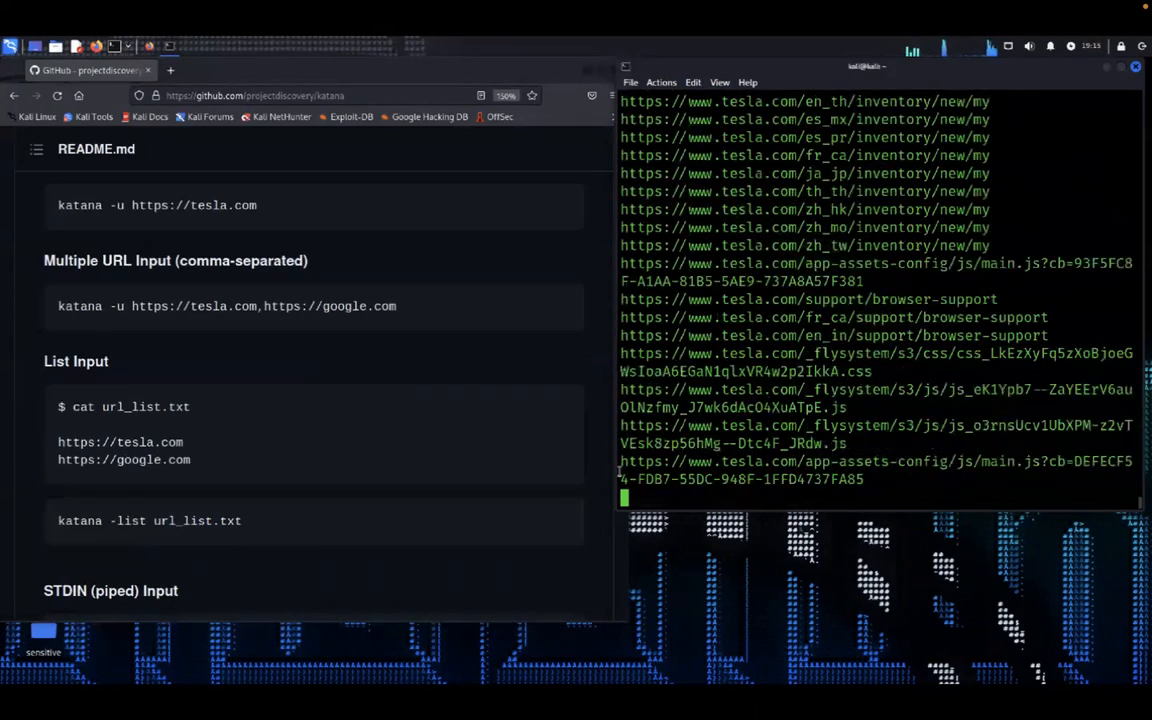
pyautogui.press('ctrl+z')
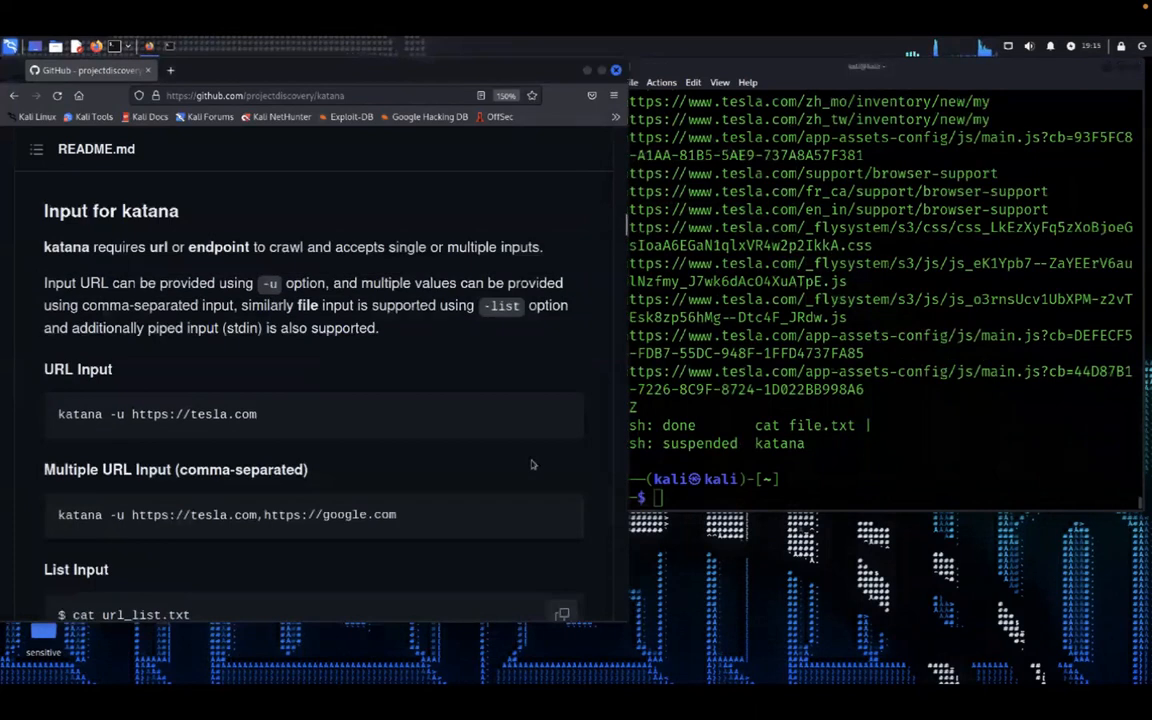
pyautogui.scroll(-3)
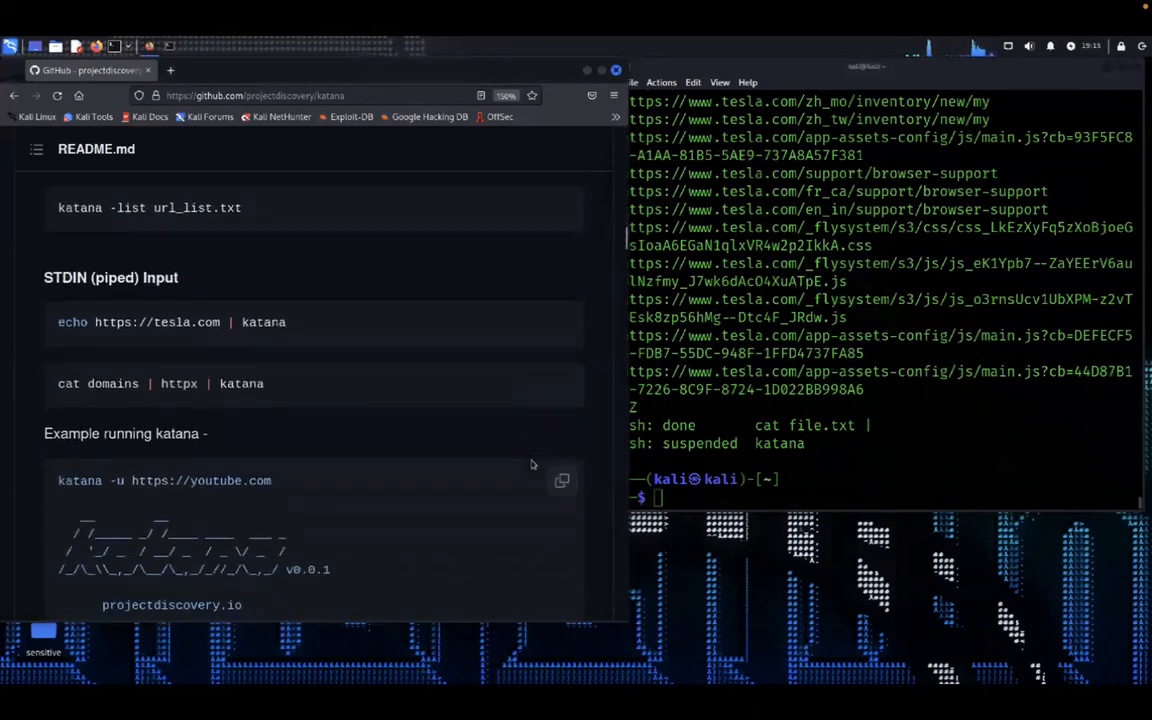
pyautogui.scroll(-3)
pyautogui.write('echo https://t')
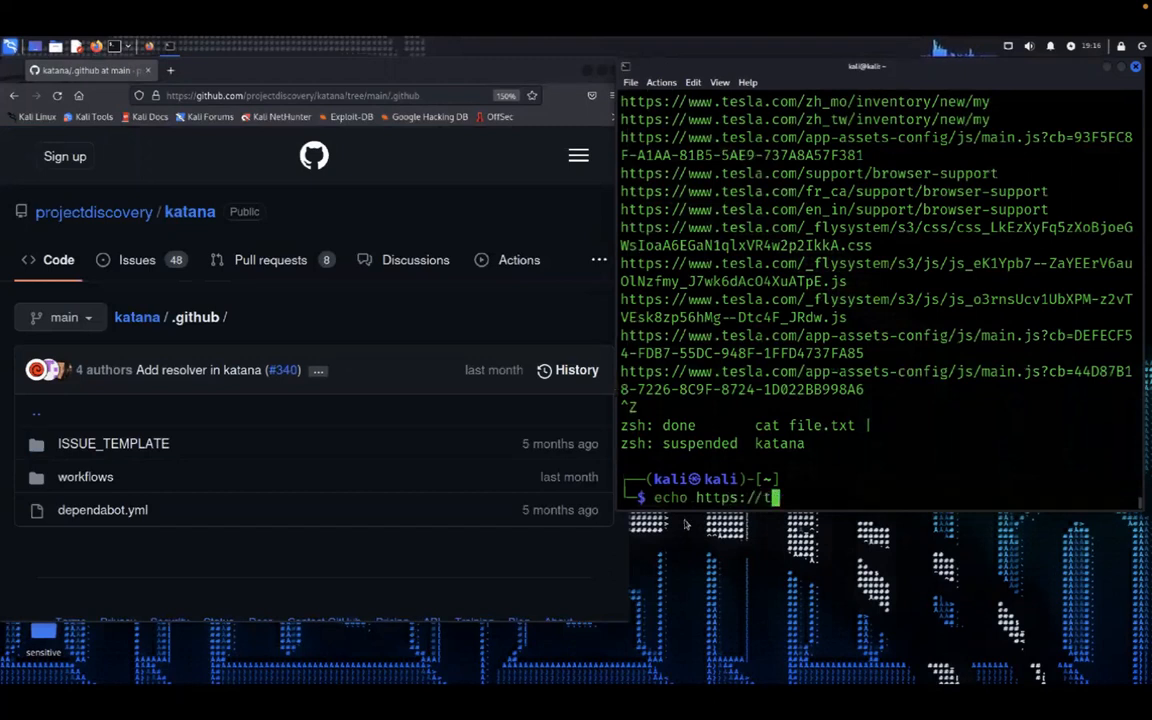
pyautogui.write('esla.com')
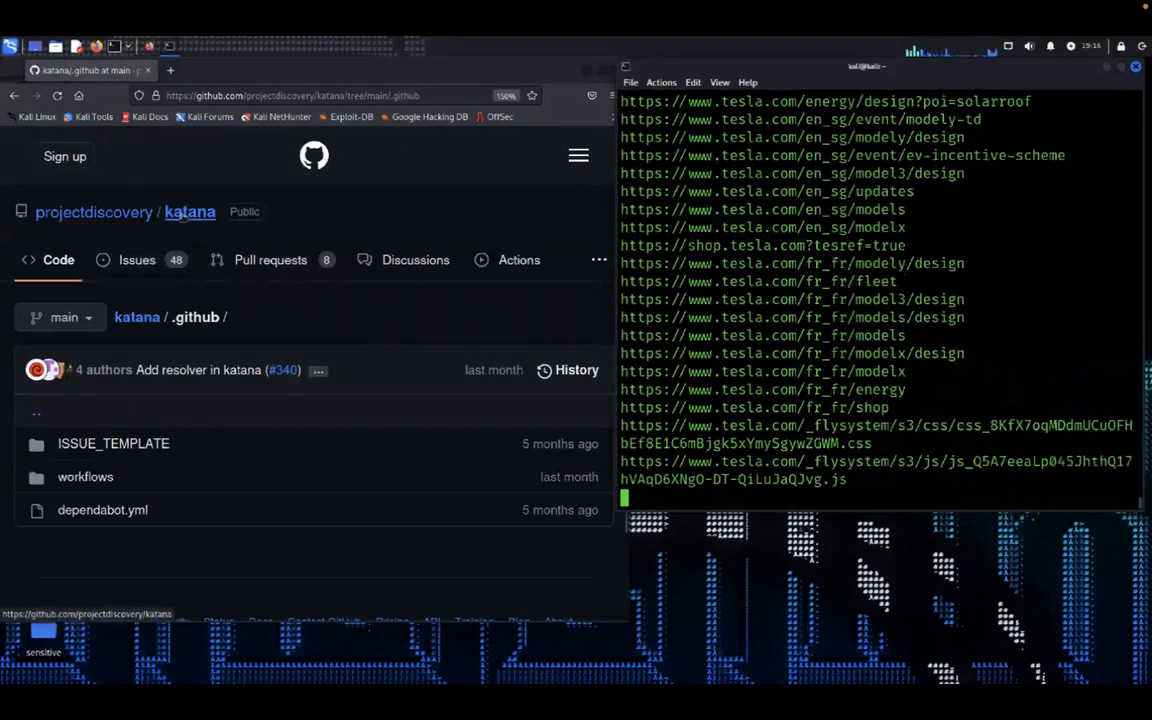
pyautogui.click(189, 211)
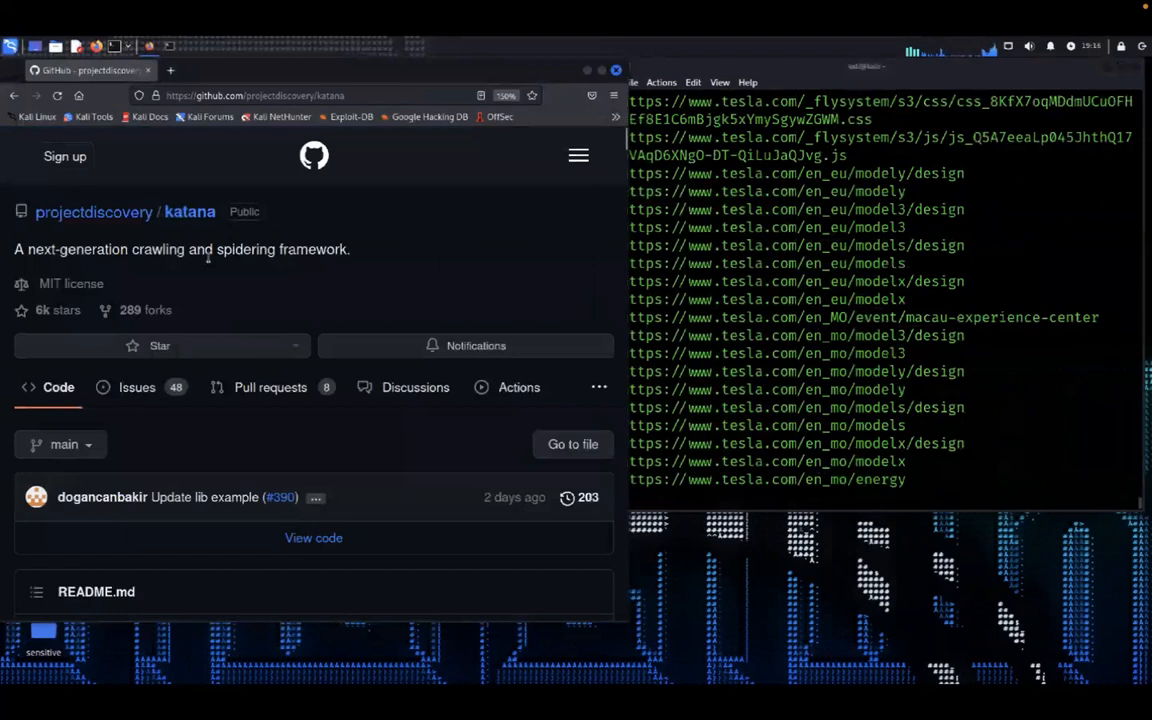
pyautogui.scroll(-3)
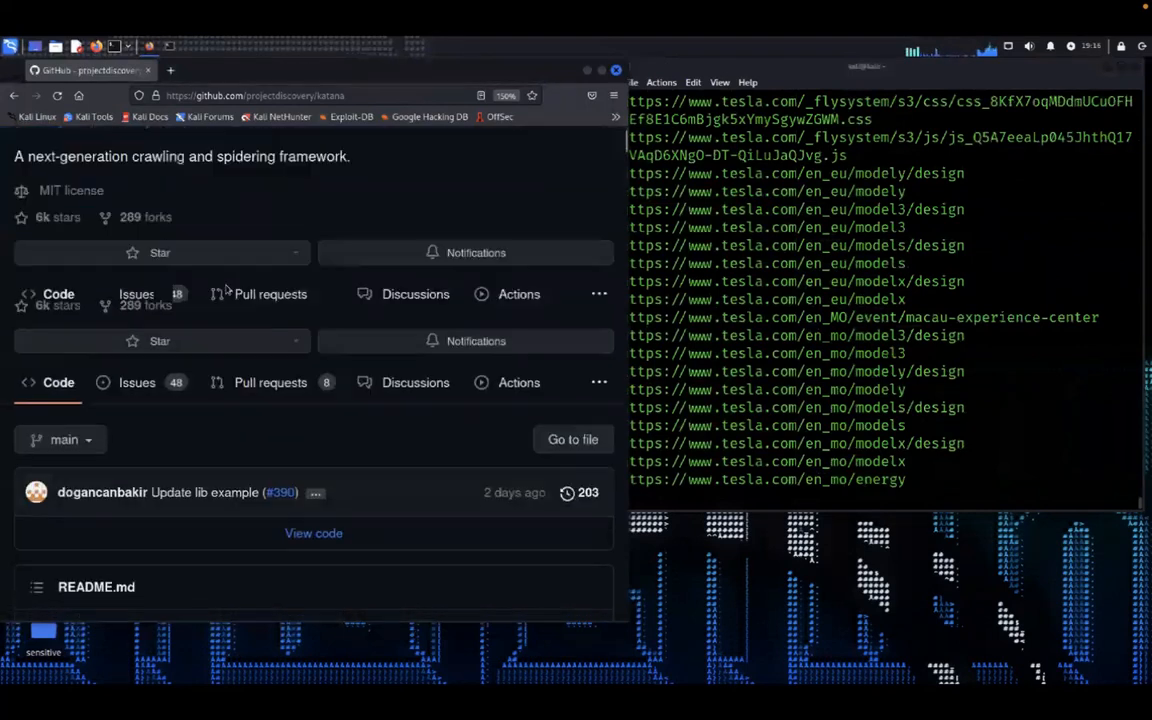
# Scroll the katana README past the Headless Mode options to Scope Control.
pyautogui.scroll(-3)
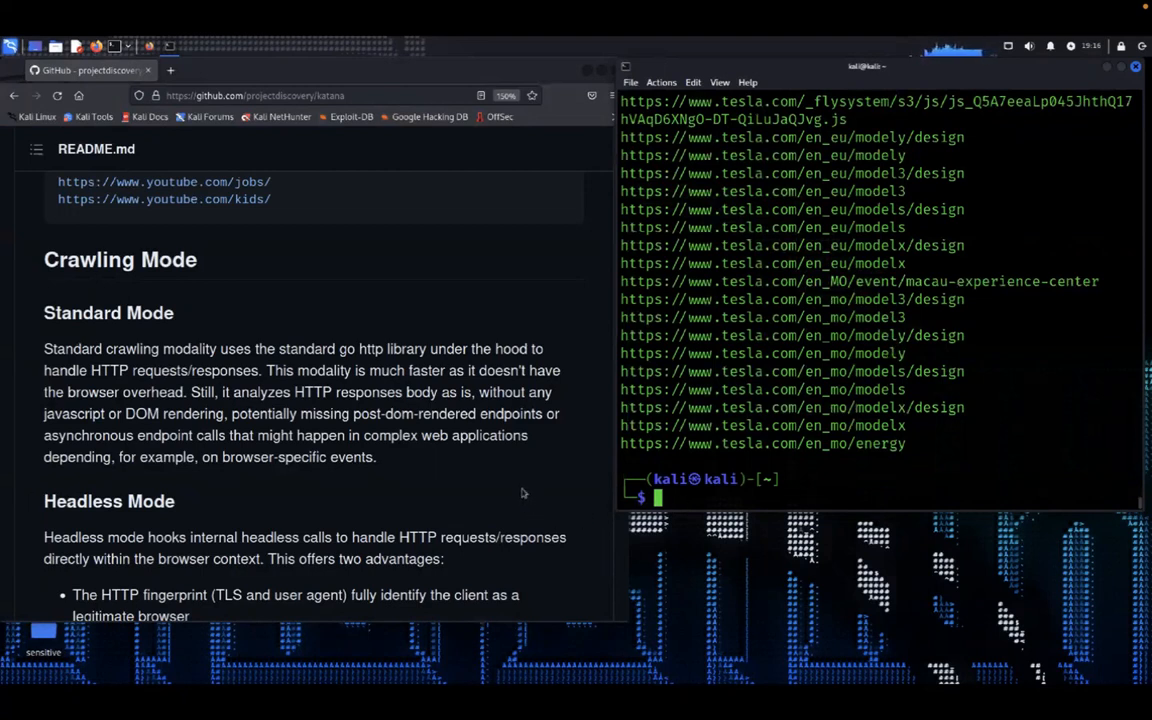
pyautogui.scroll(-3)
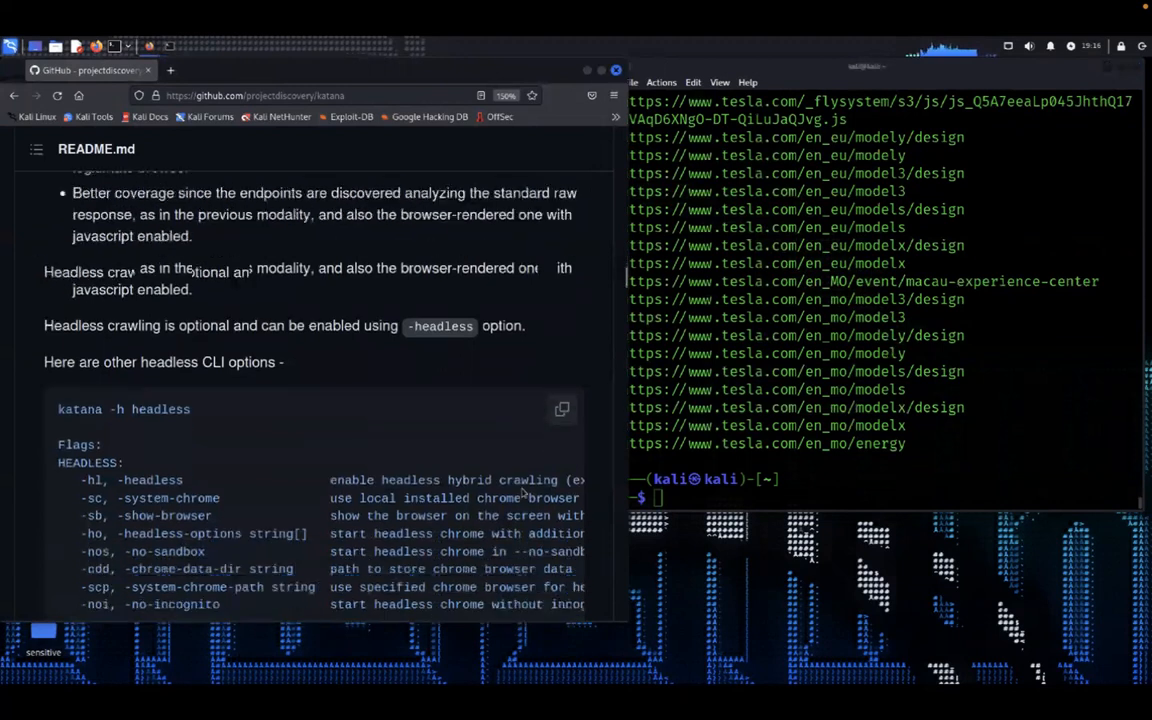
pyautogui.scroll(-3)
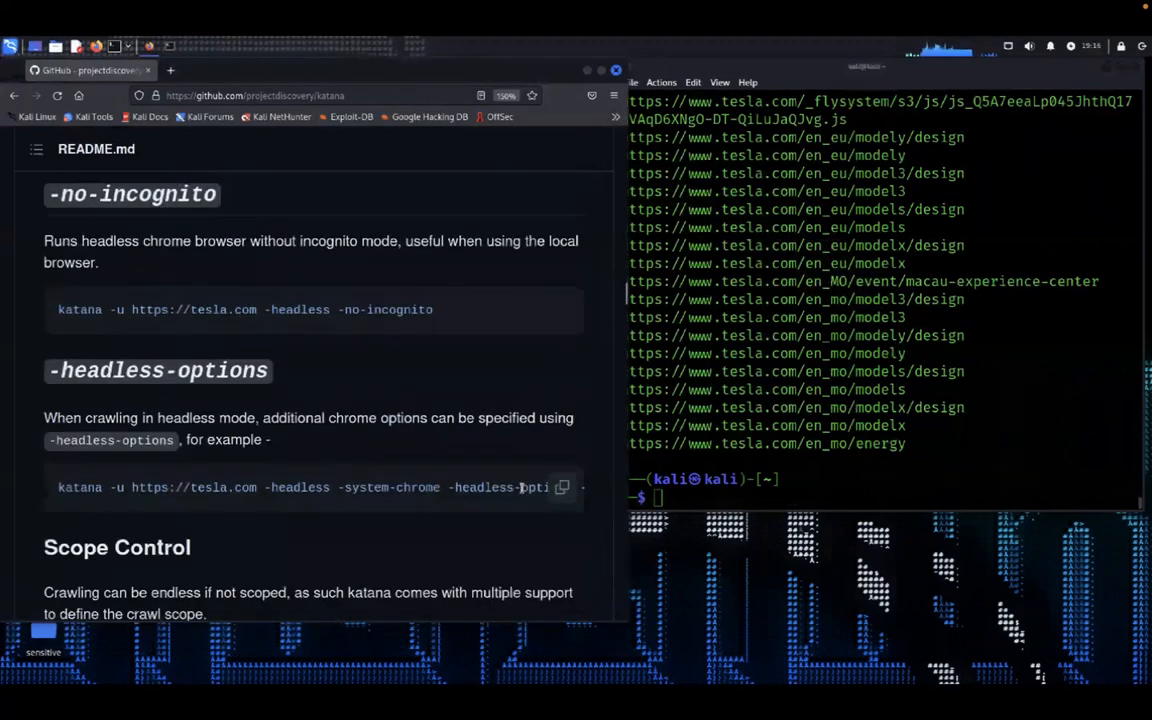
# Find -field-scope in the README and recall earlier katana commands to build a tesla.com -fs crawl.
pyautogui.scroll(-3)
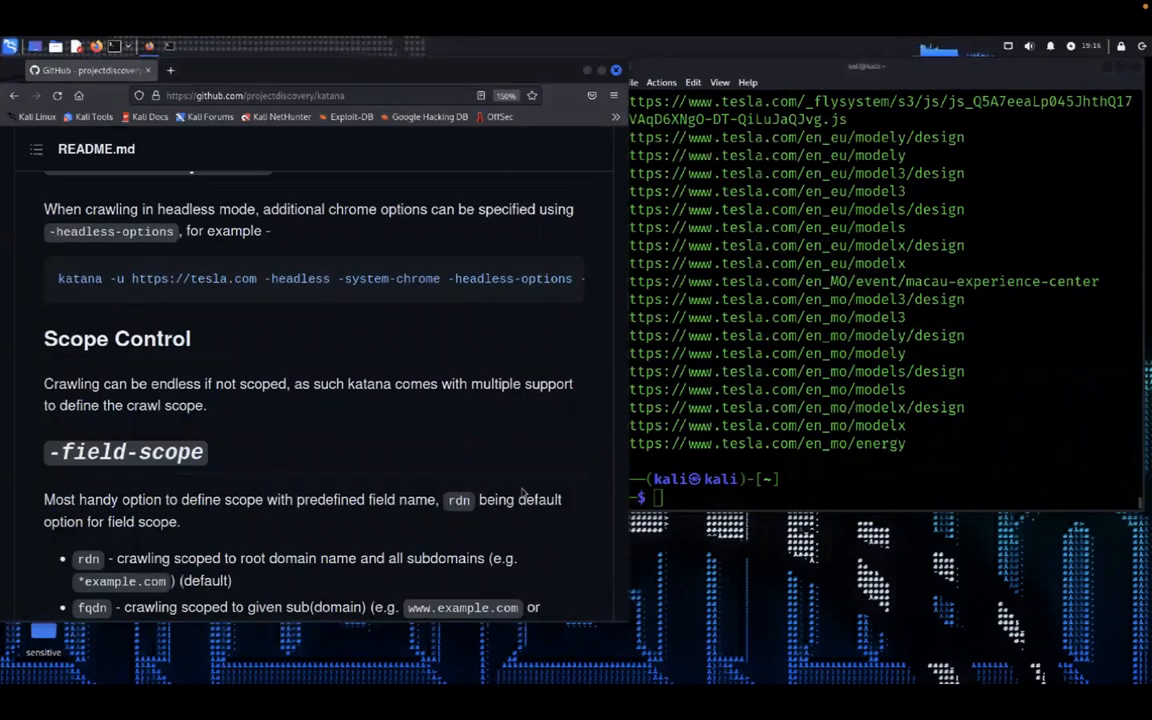
pyautogui.write('cat file.txt | katana')
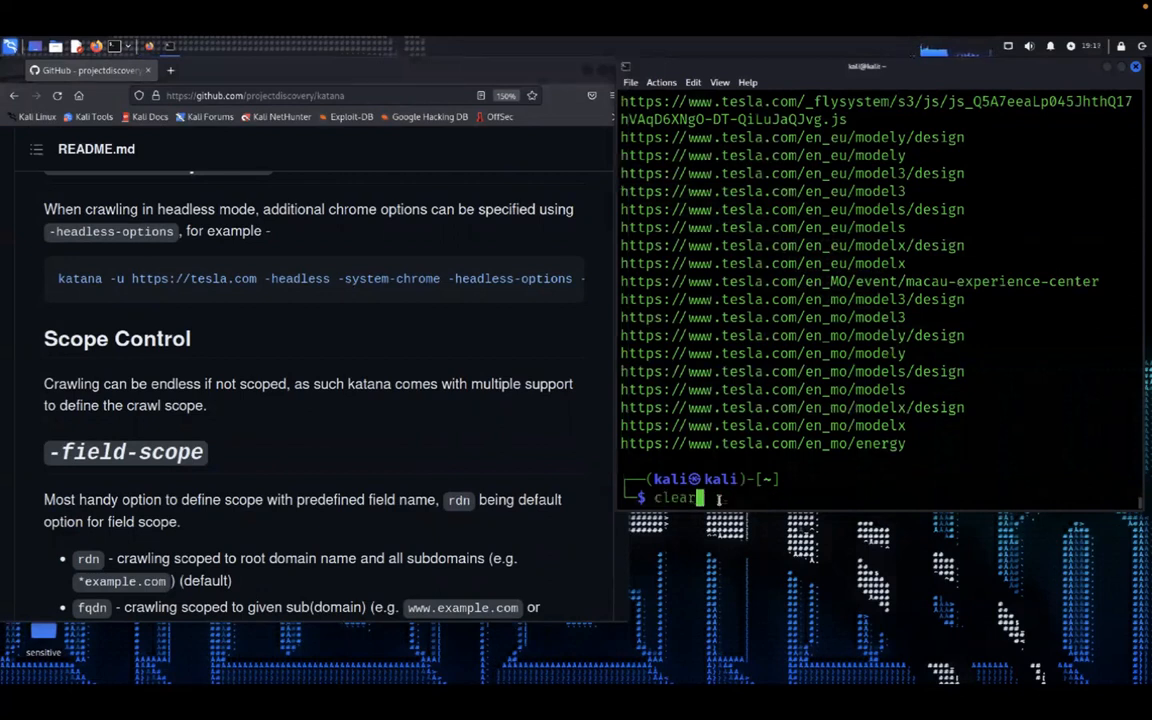
pyautogui.write('katana -u https://tesla.com,https://google.com')
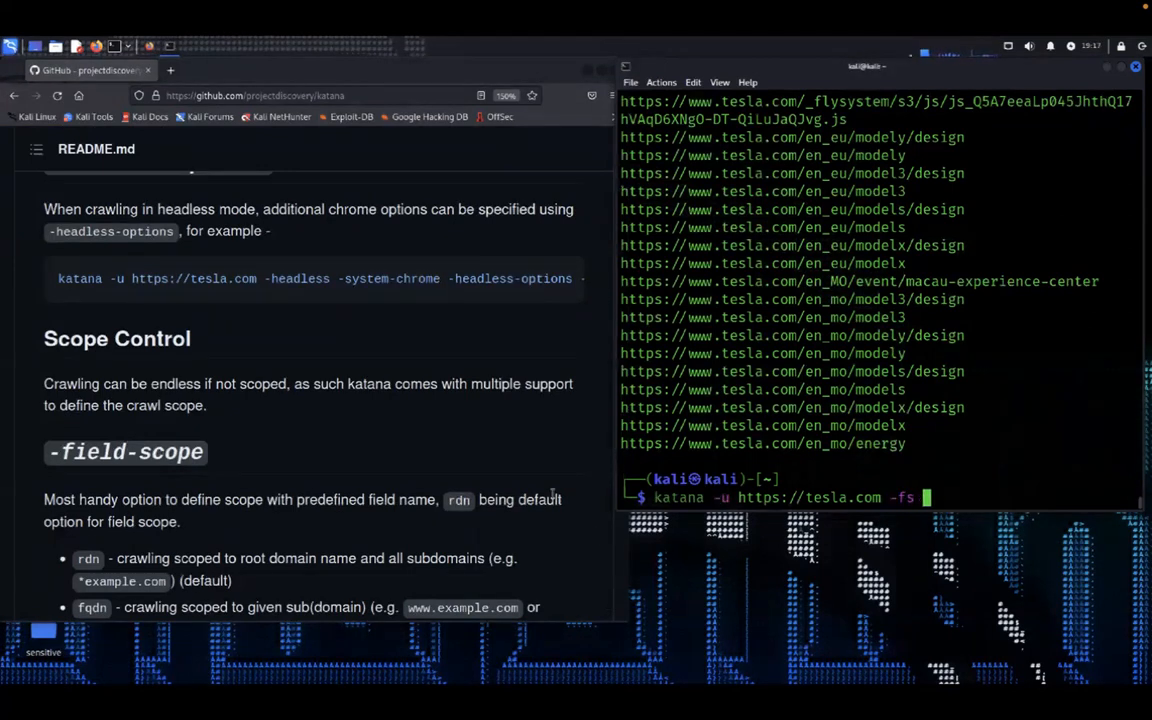
pyautogui.moveTo(547, 463)
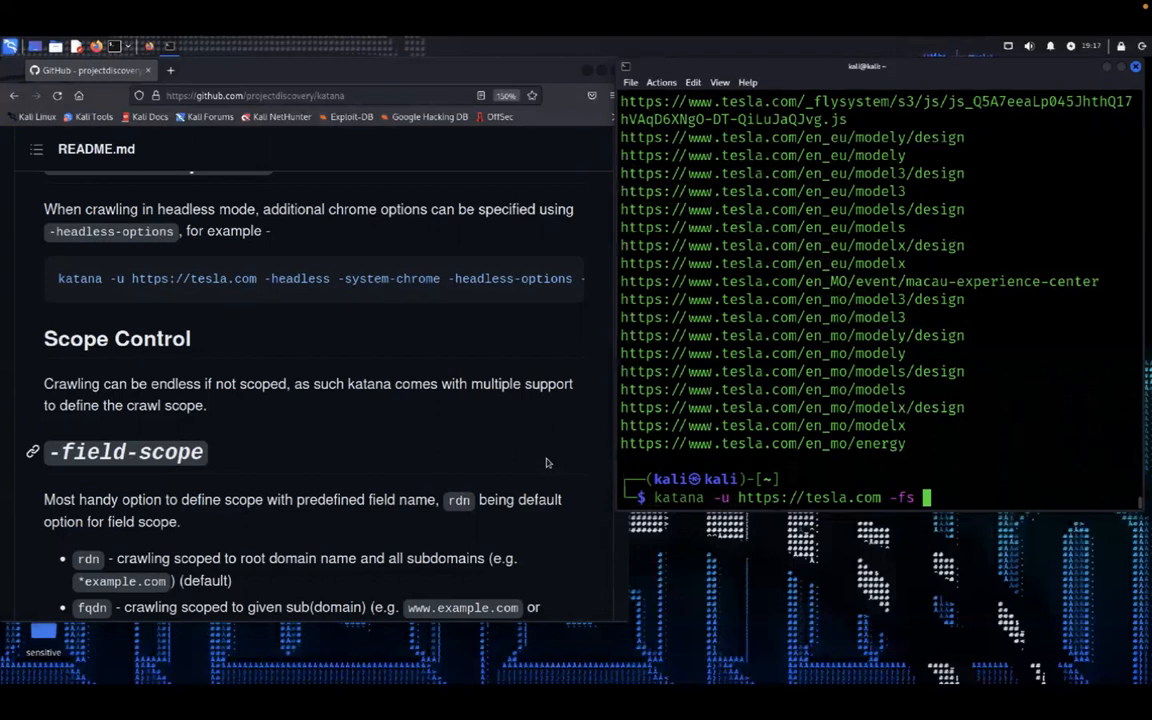
pyautogui.moveTo(471, 530)
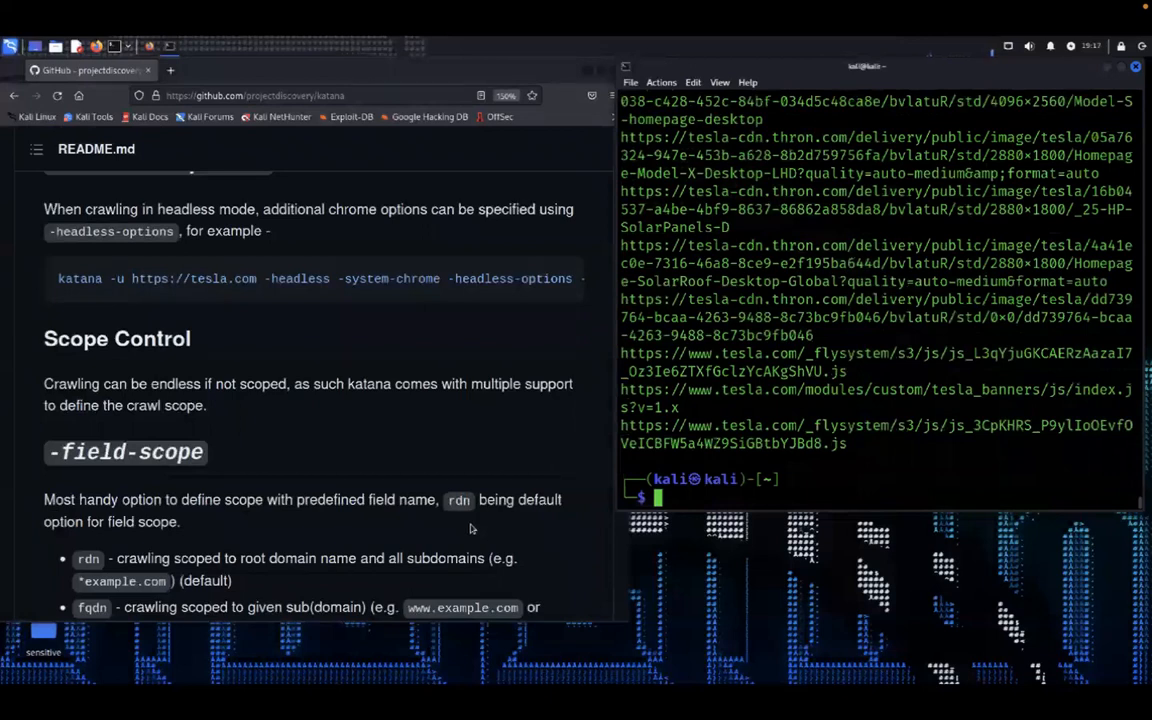
pyautogui.write('clear')
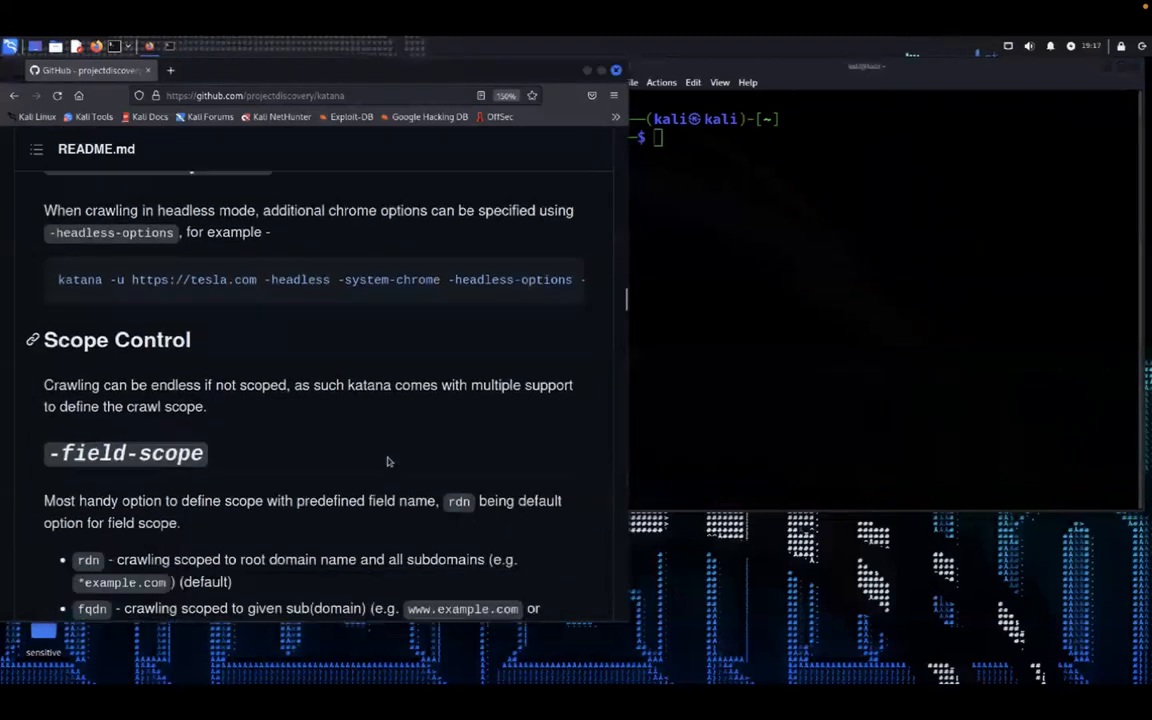
pyautogui.scroll(-3)
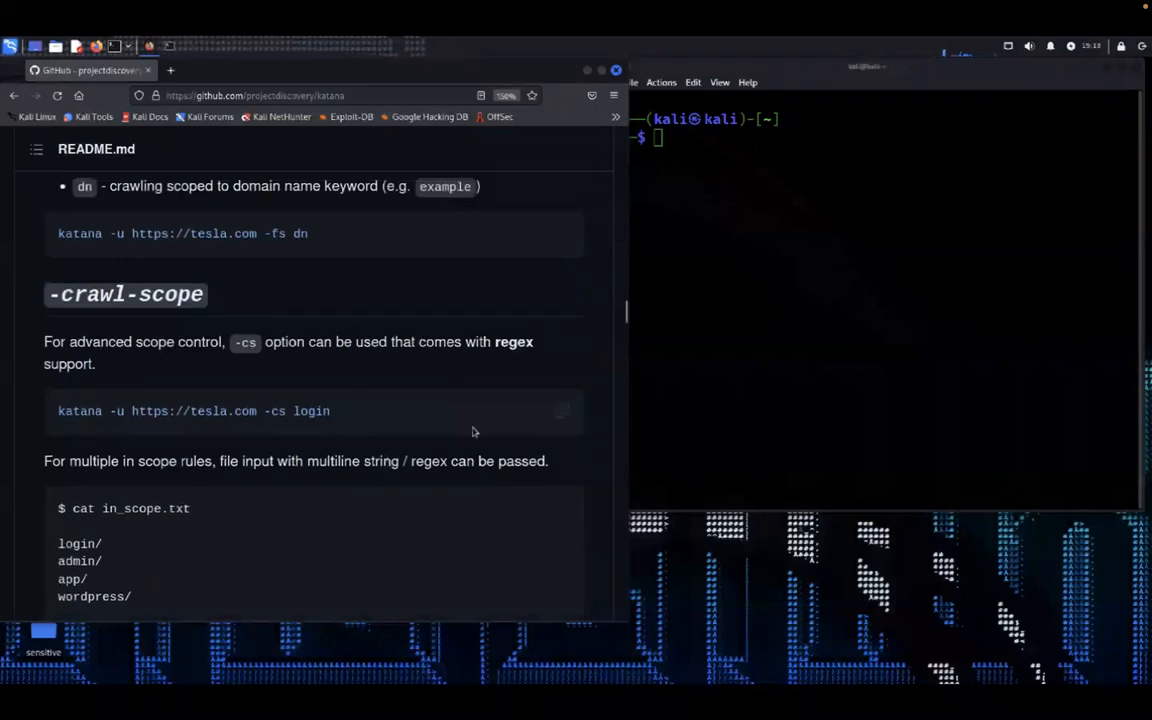
pyautogui.write('clear')
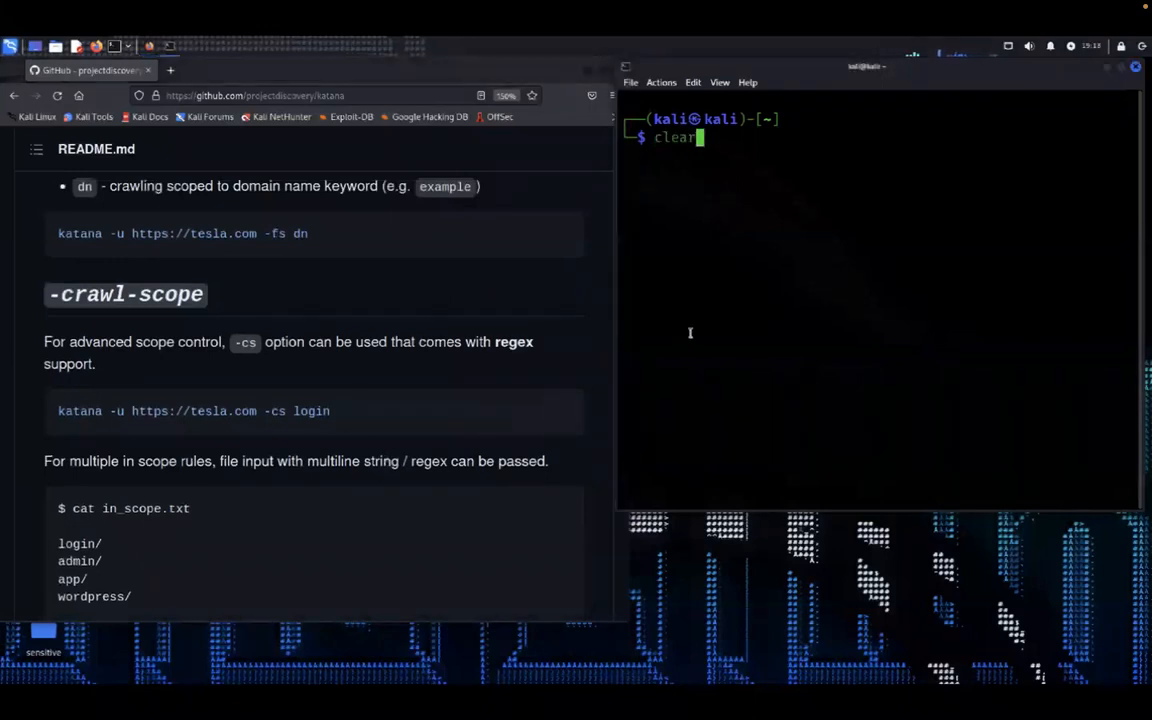
pyautogui.write('katana -u https://tesla.com -fs dn')
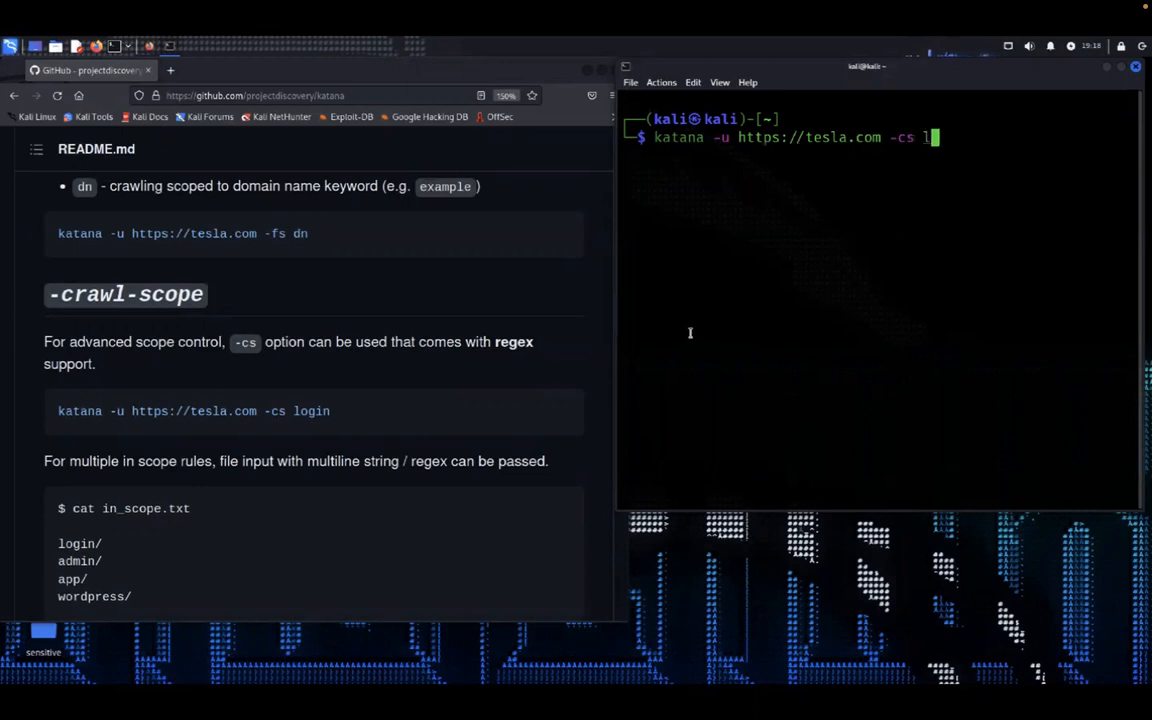
pyautogui.write('ogin')
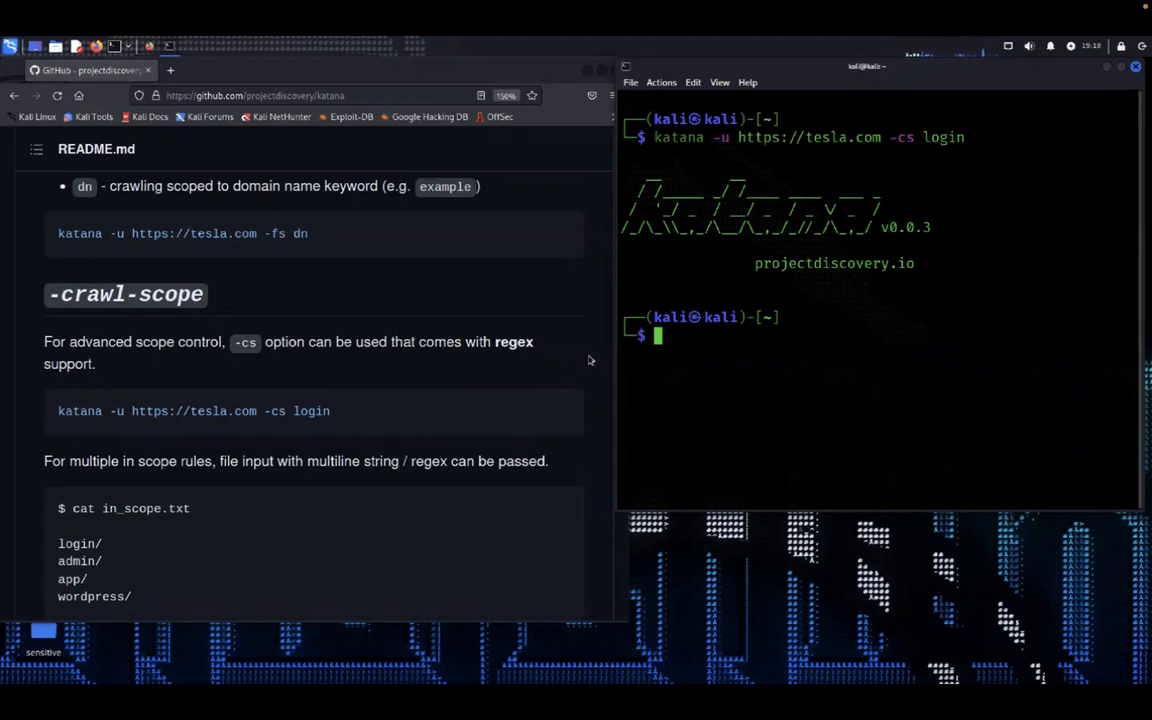
pyautogui.scroll(-3)
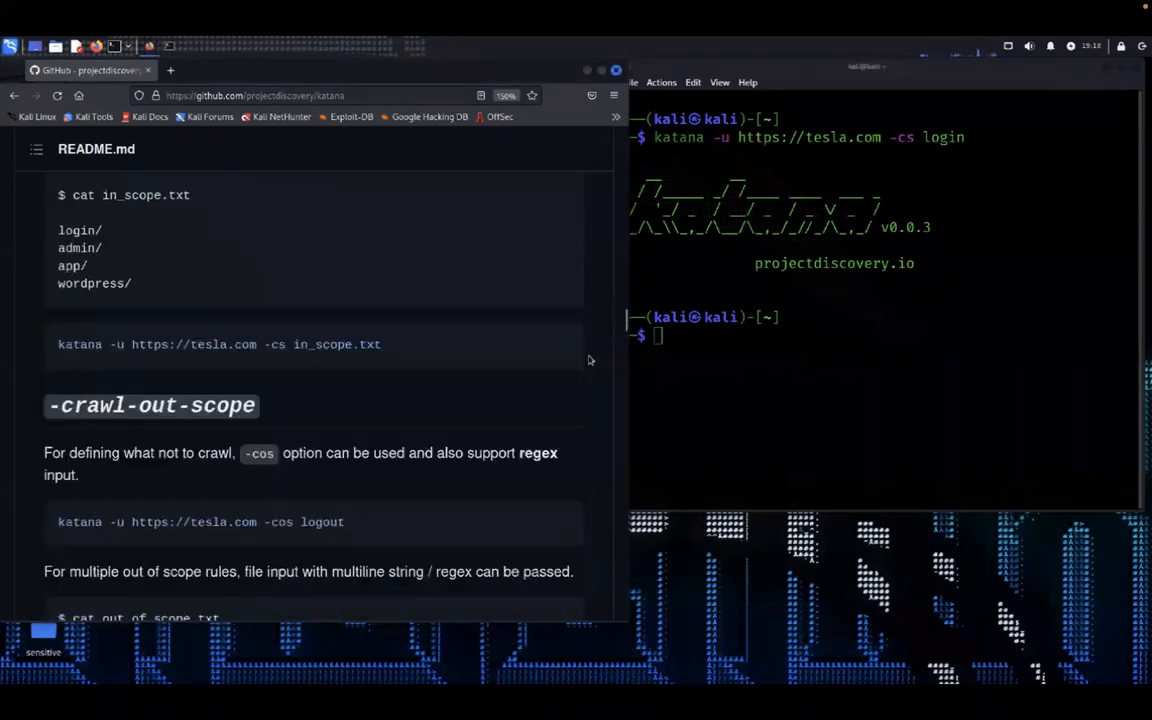
pyautogui.scroll(-3)
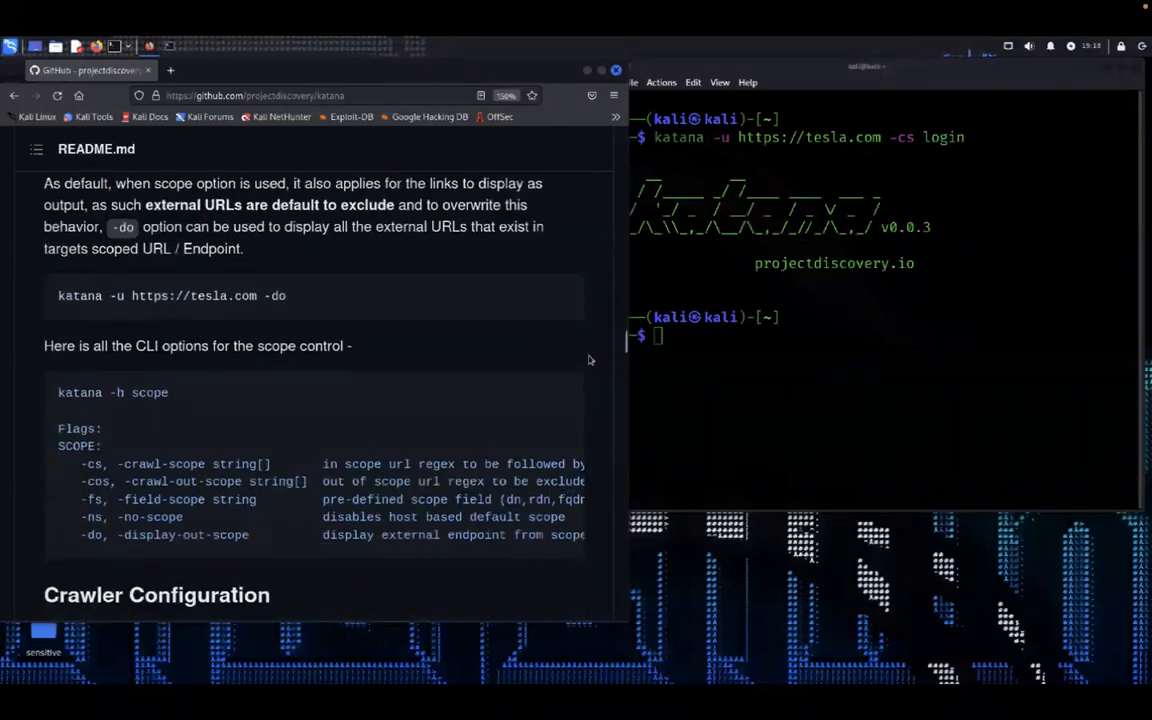
pyautogui.scroll(-3)
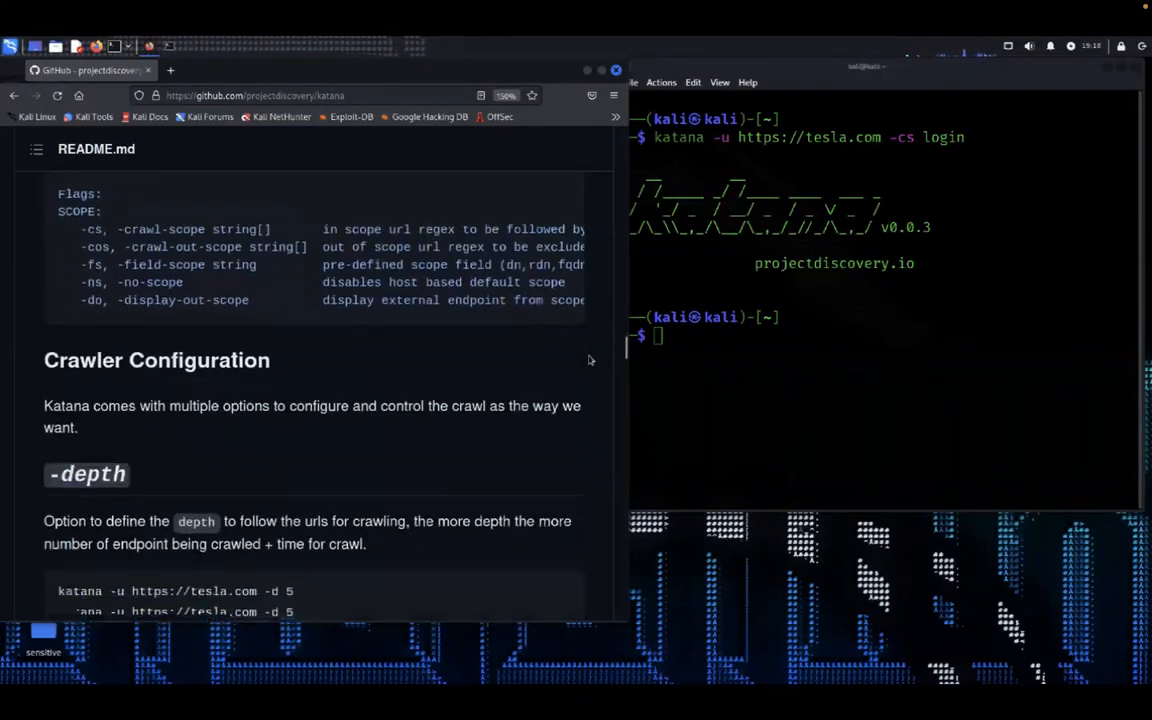
pyautogui.scroll(-3)
pyautogui.write('katana -u https://tesla.com -d')
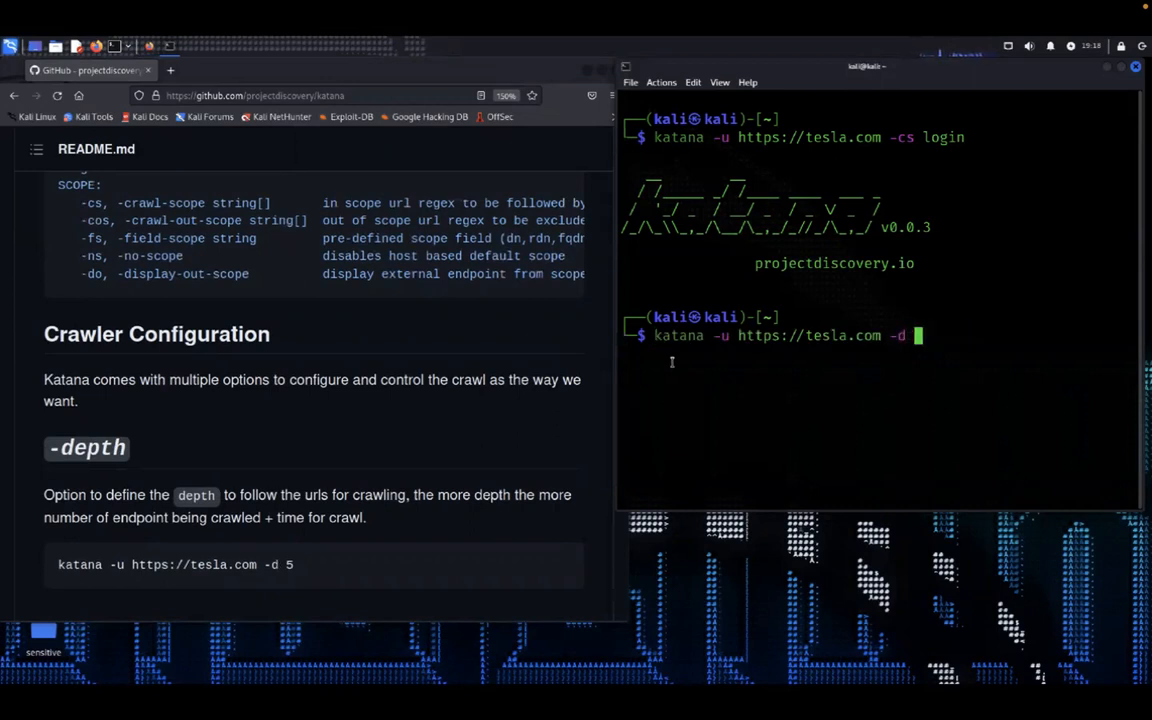
pyautogui.write('5')
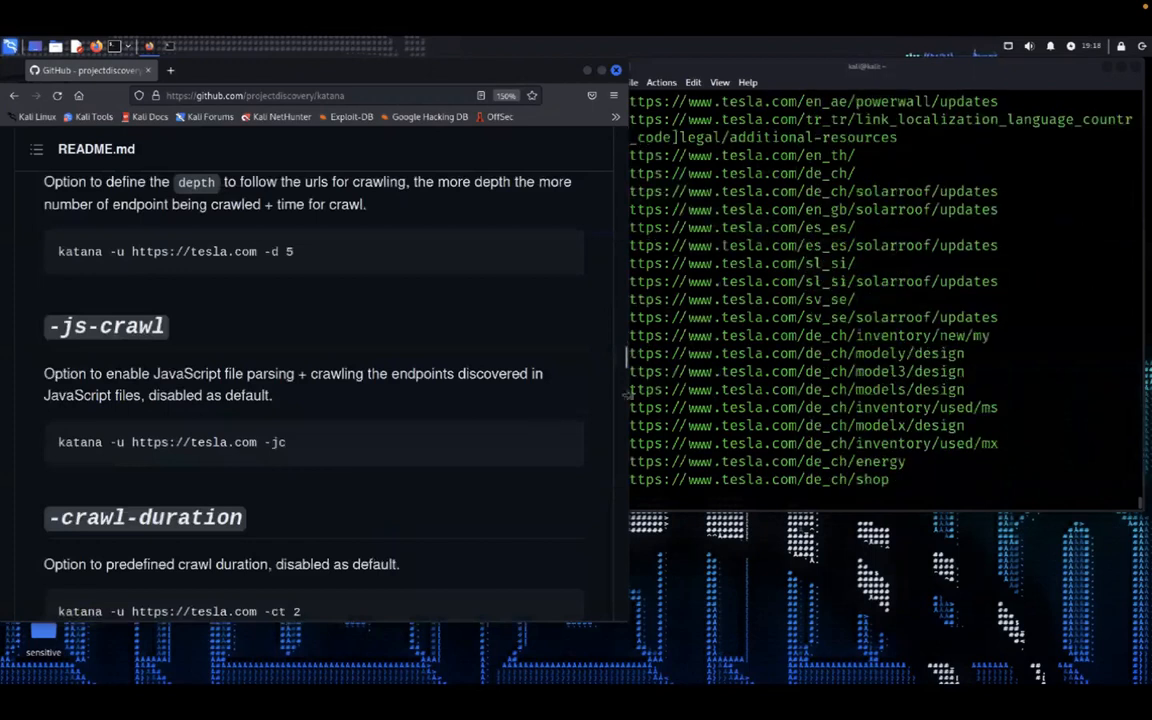
pyautogui.scroll(-3)
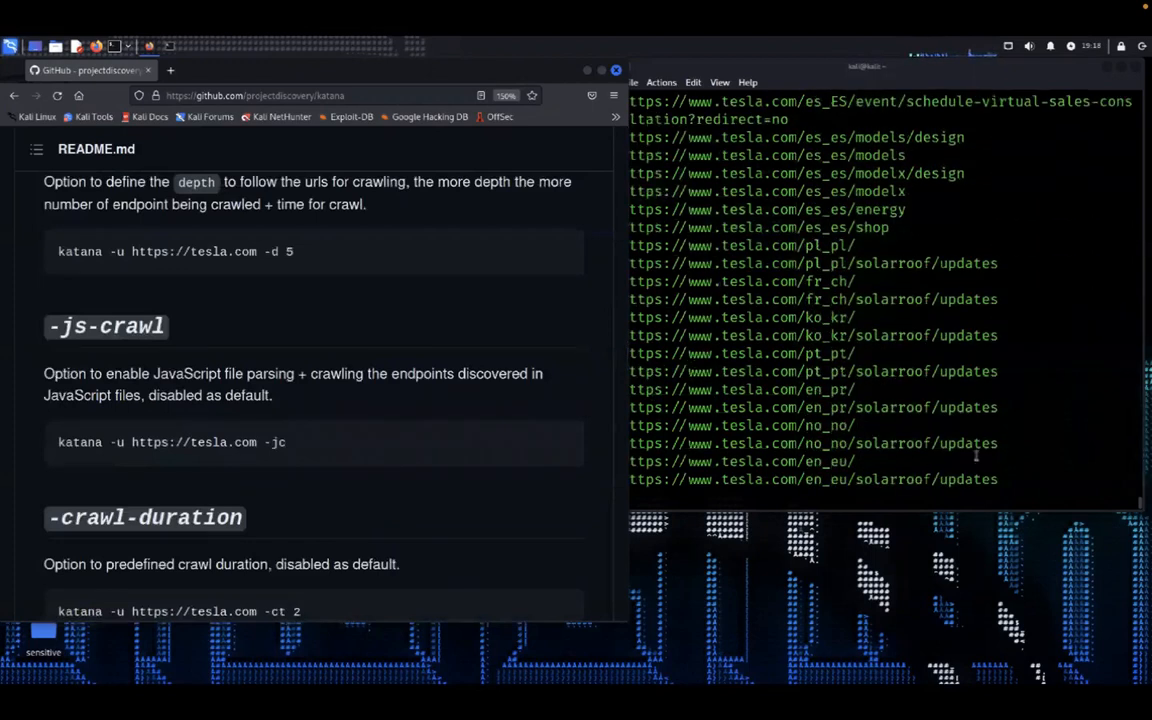
pyautogui.press('ctrl+z')
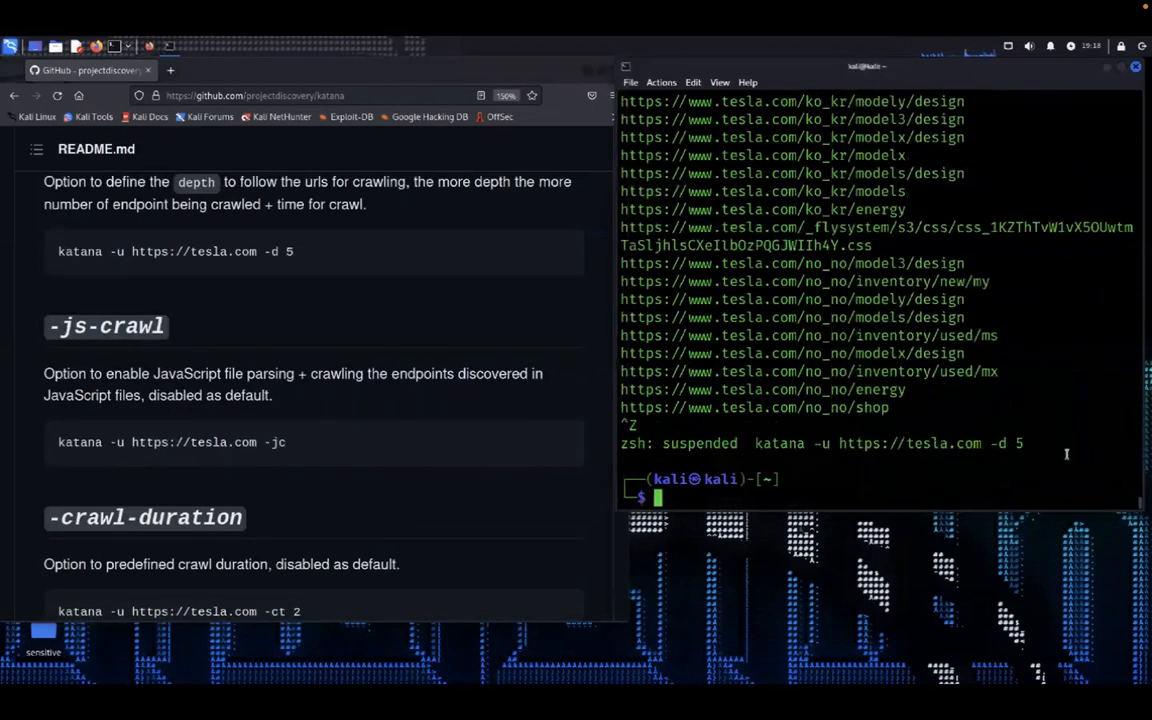
pyautogui.write('katana -u https://tesla.com -d 5')
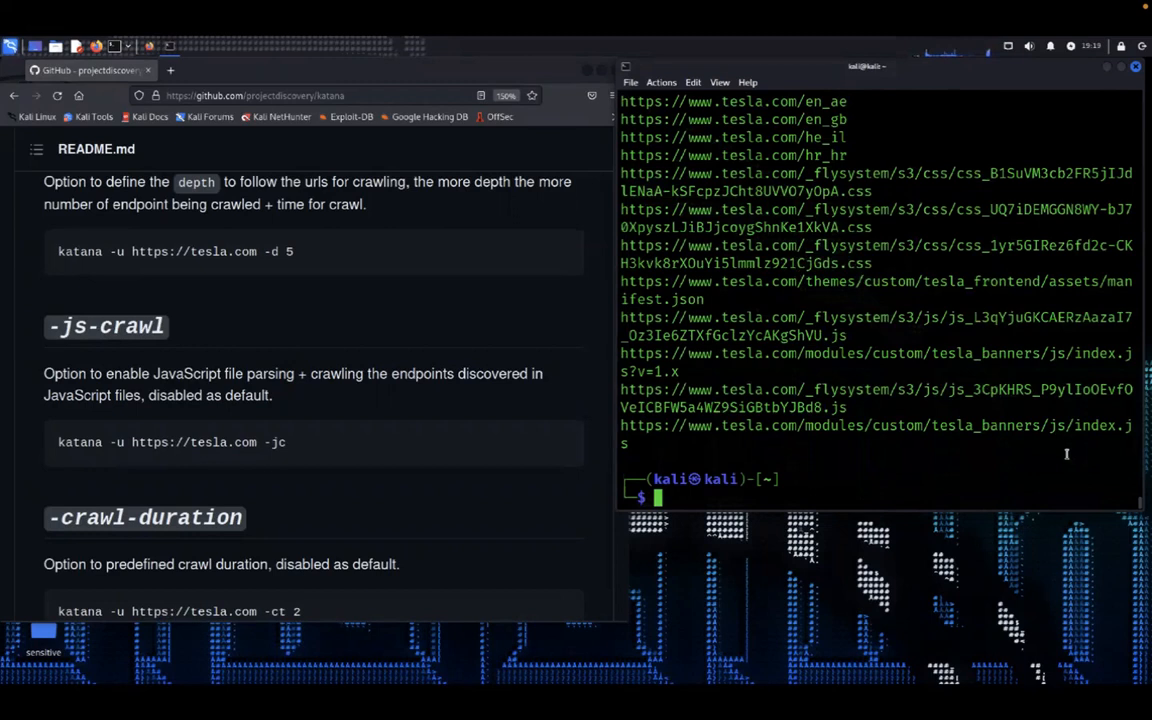
pyautogui.write('katana -u https://tesla.com -jc')
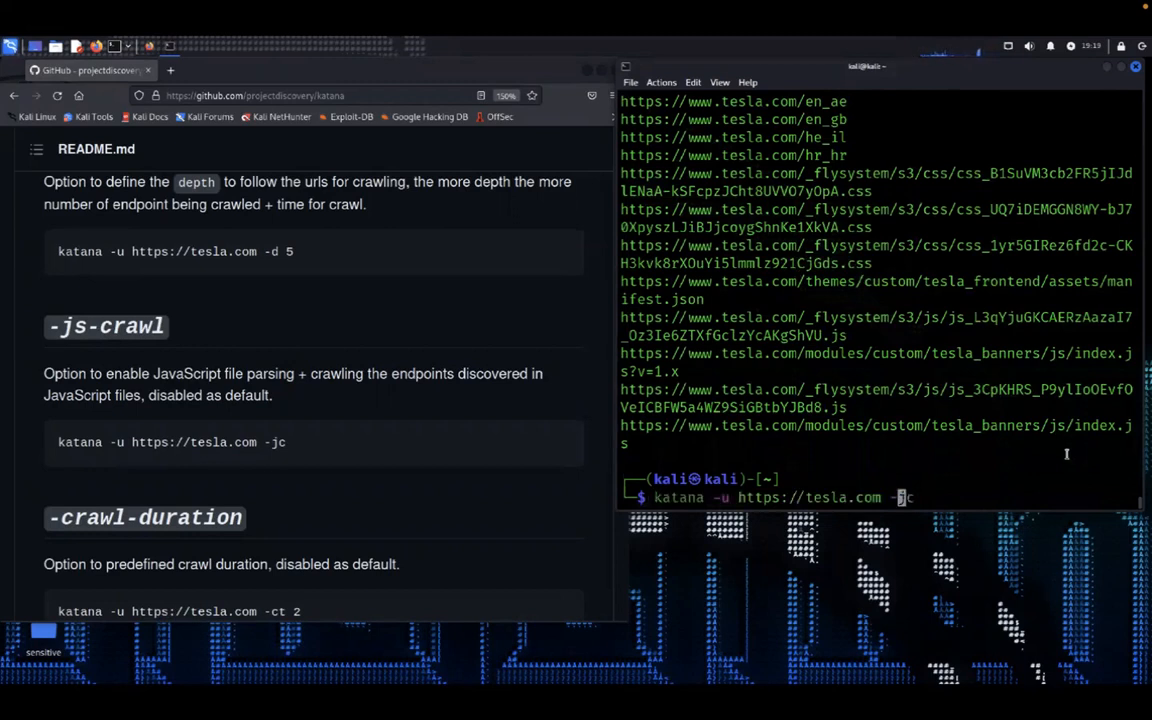
pyautogui.write('-ct')
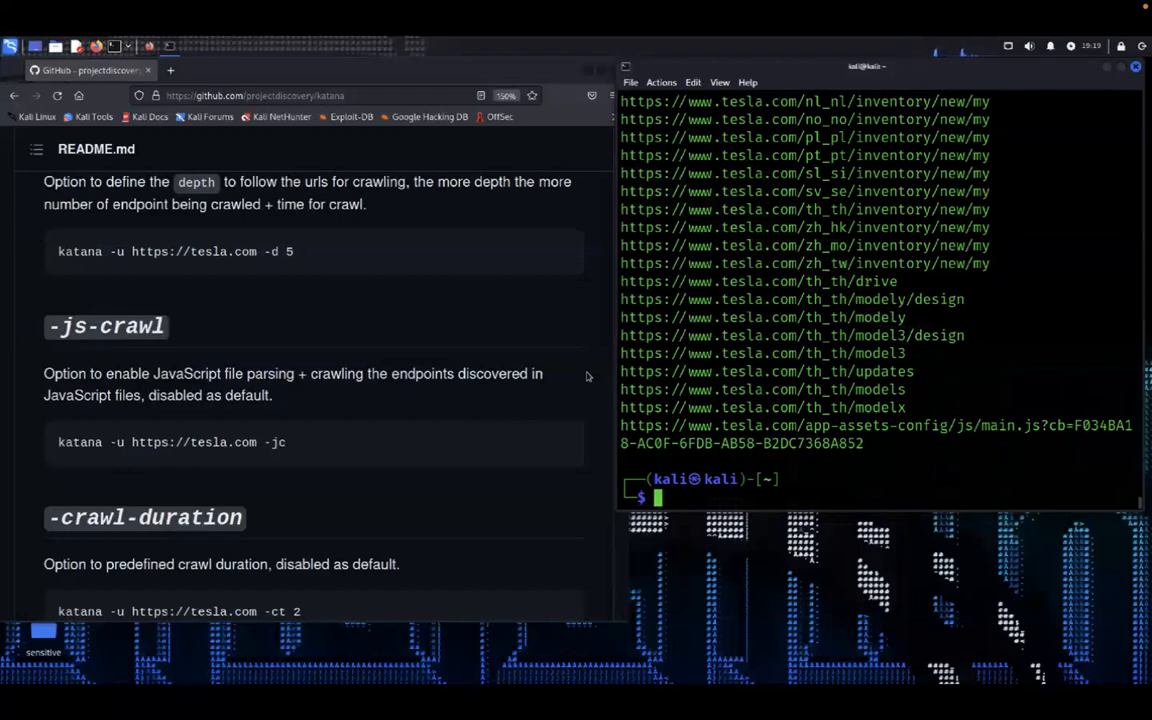
# Scroll the Katana README down to the -field option section.
pyautogui.scroll(-3)
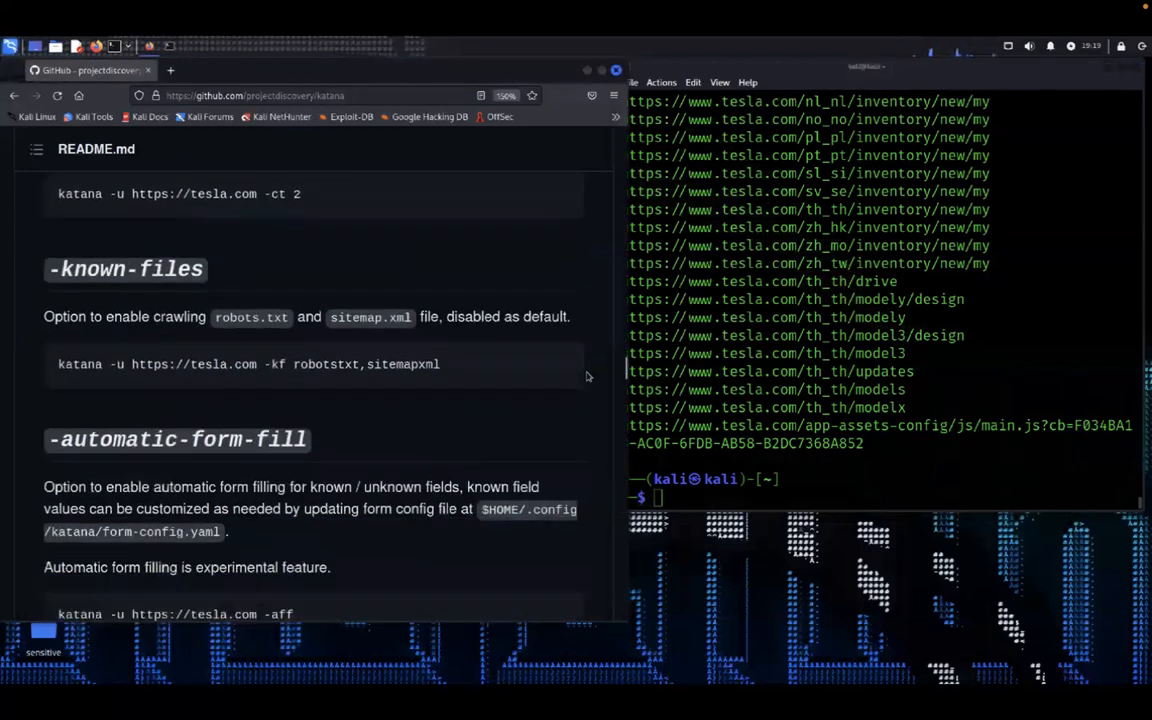
pyautogui.scroll(-3)
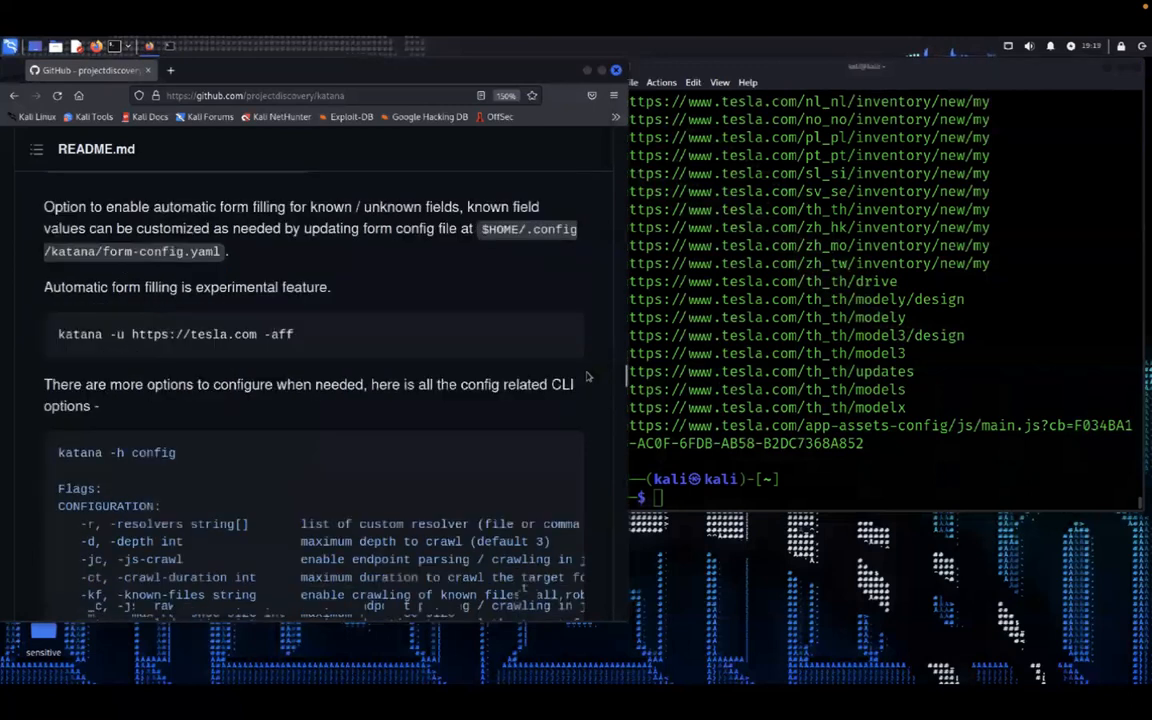
pyautogui.scroll(-3)
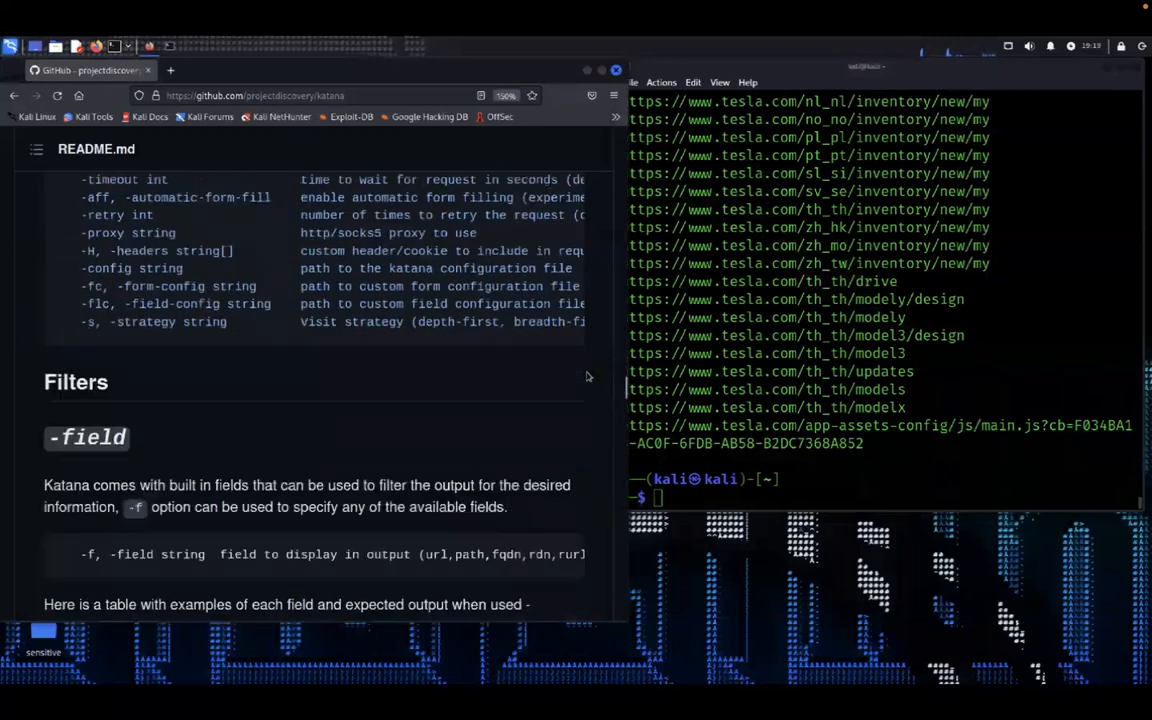
pyautogui.scroll(-3)
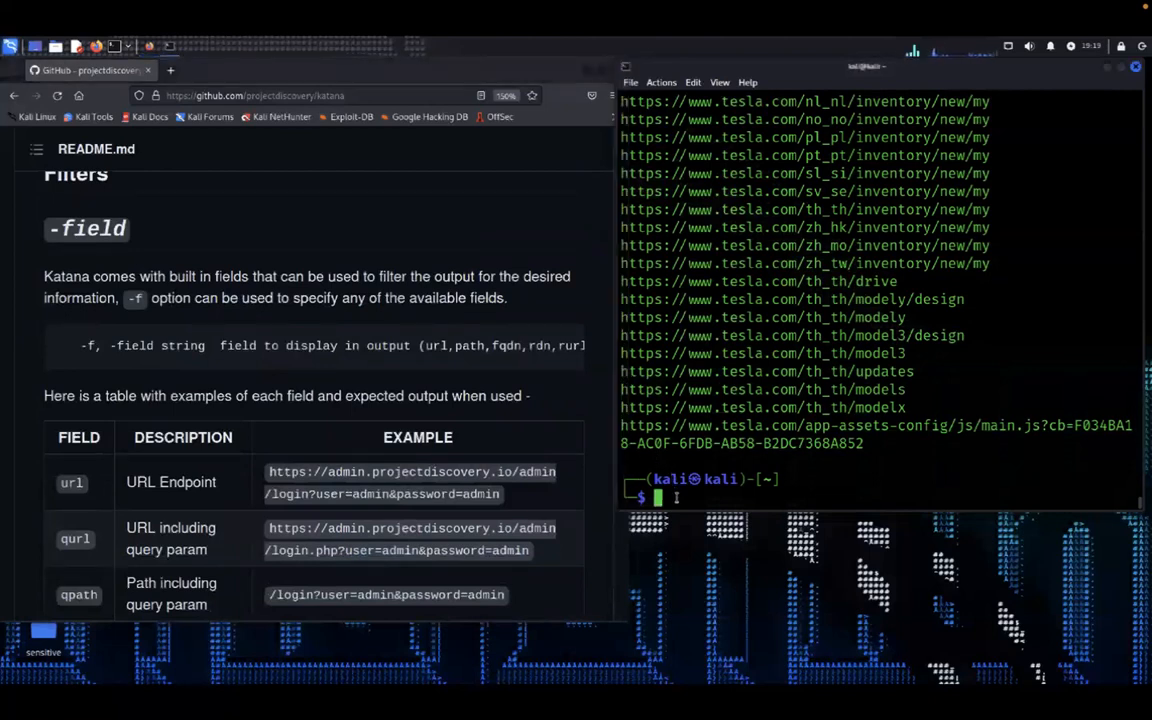
pyautogui.write('clear')
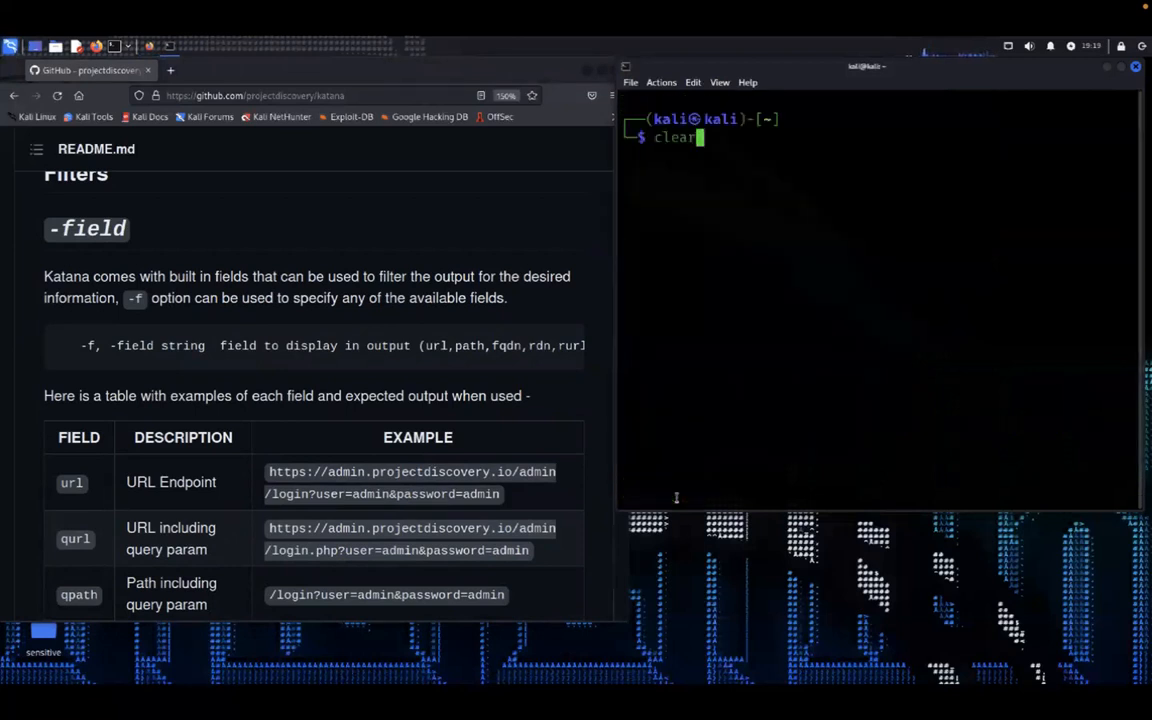
pyautogui.write('katana -u https://tesla.com -f dn')
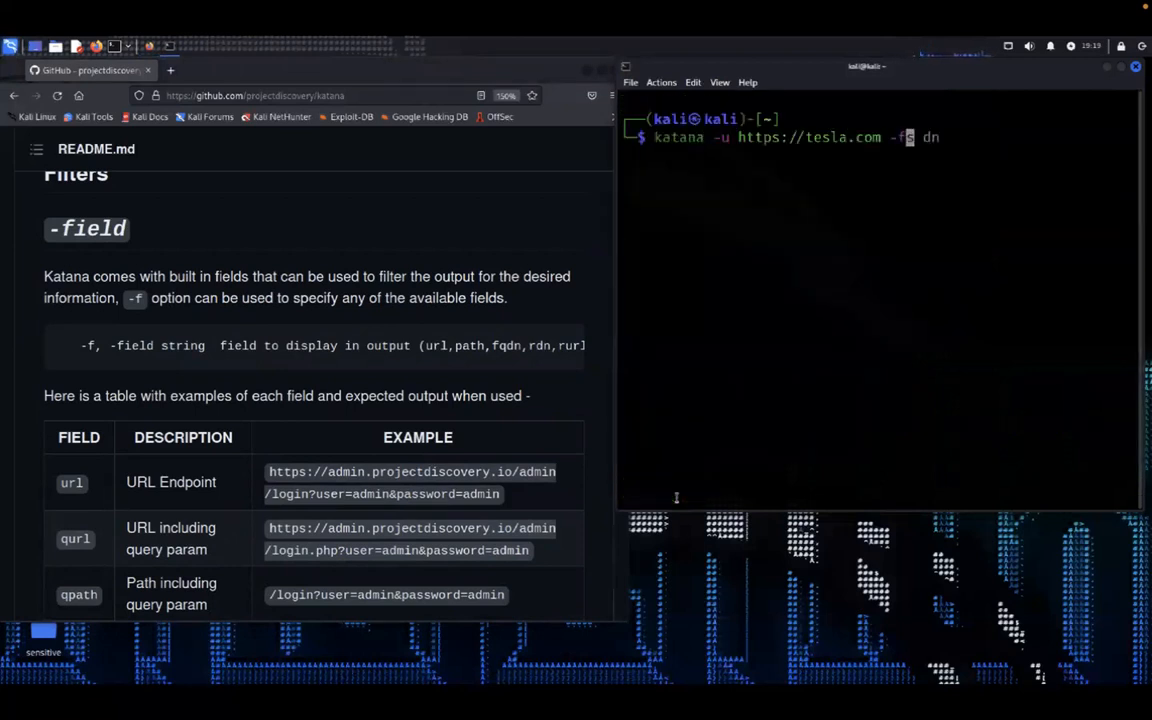
pyautogui.press('BackSpace')
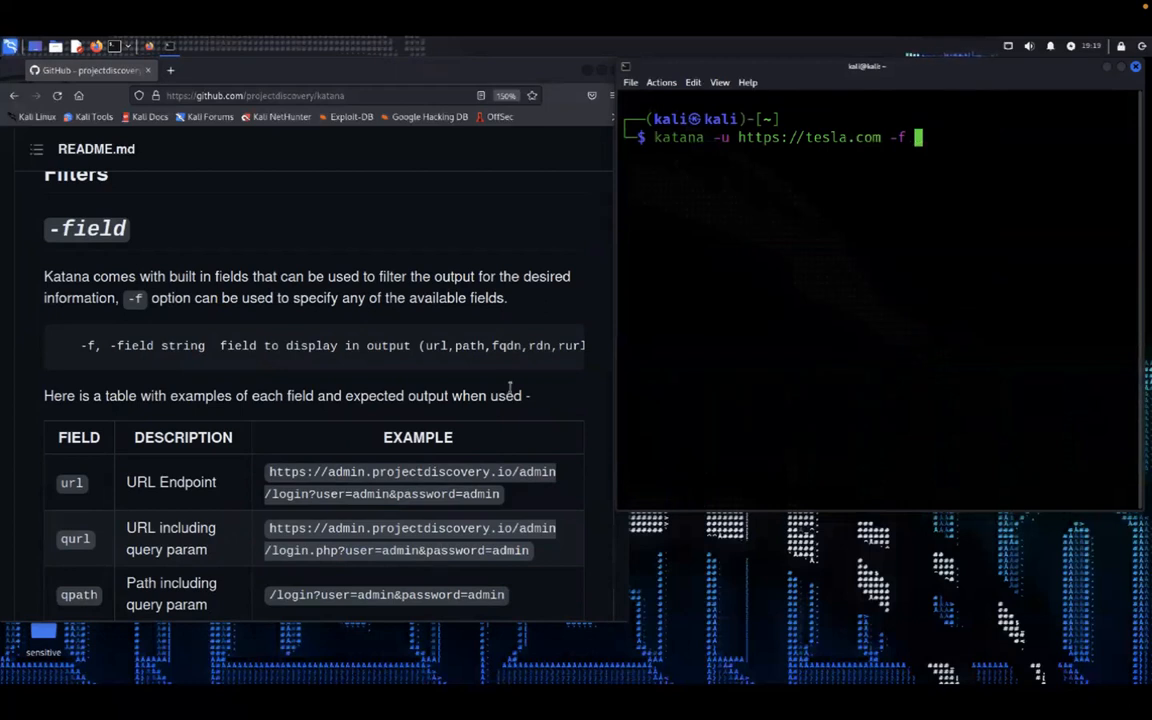
pyautogui.scroll(-3)
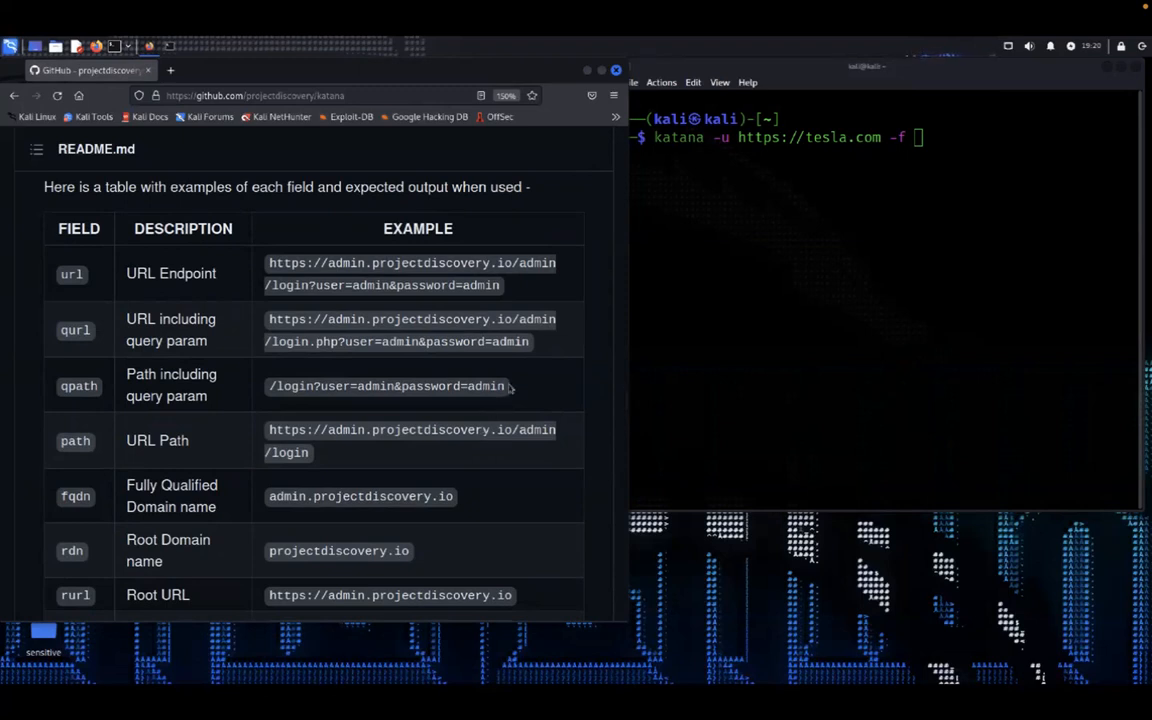
# Review the README field table, then begin the -f field value with 'q'.
pyautogui.scroll(-3)
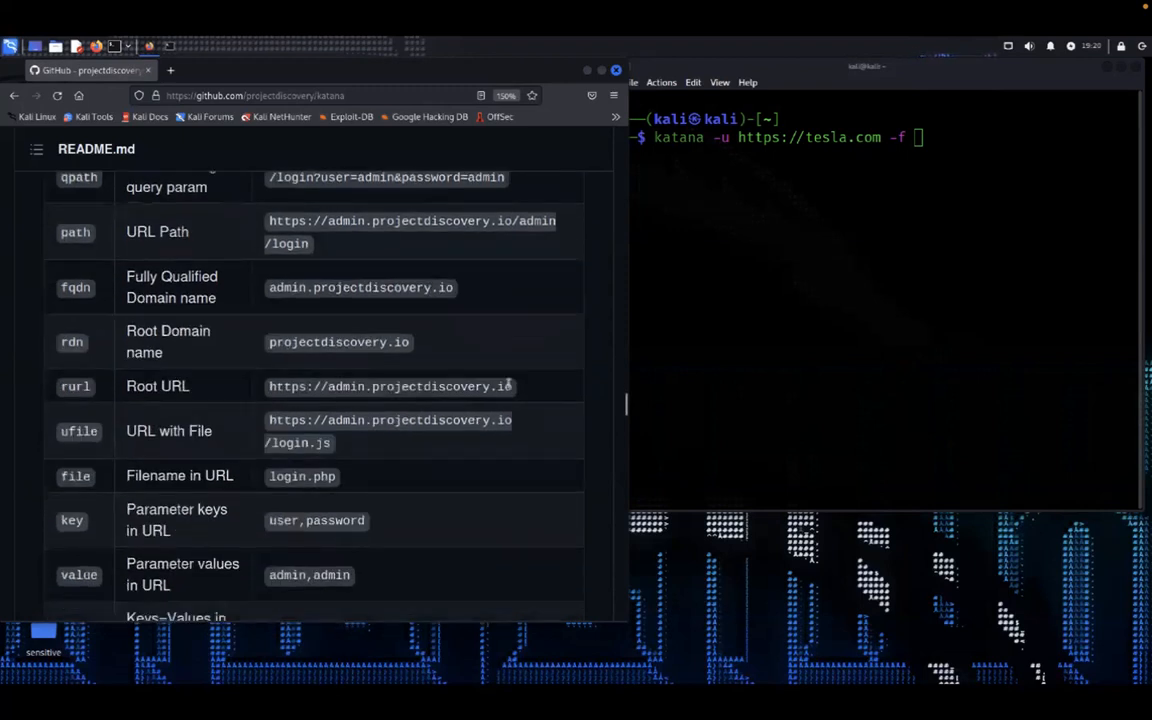
pyautogui.scroll(-3)
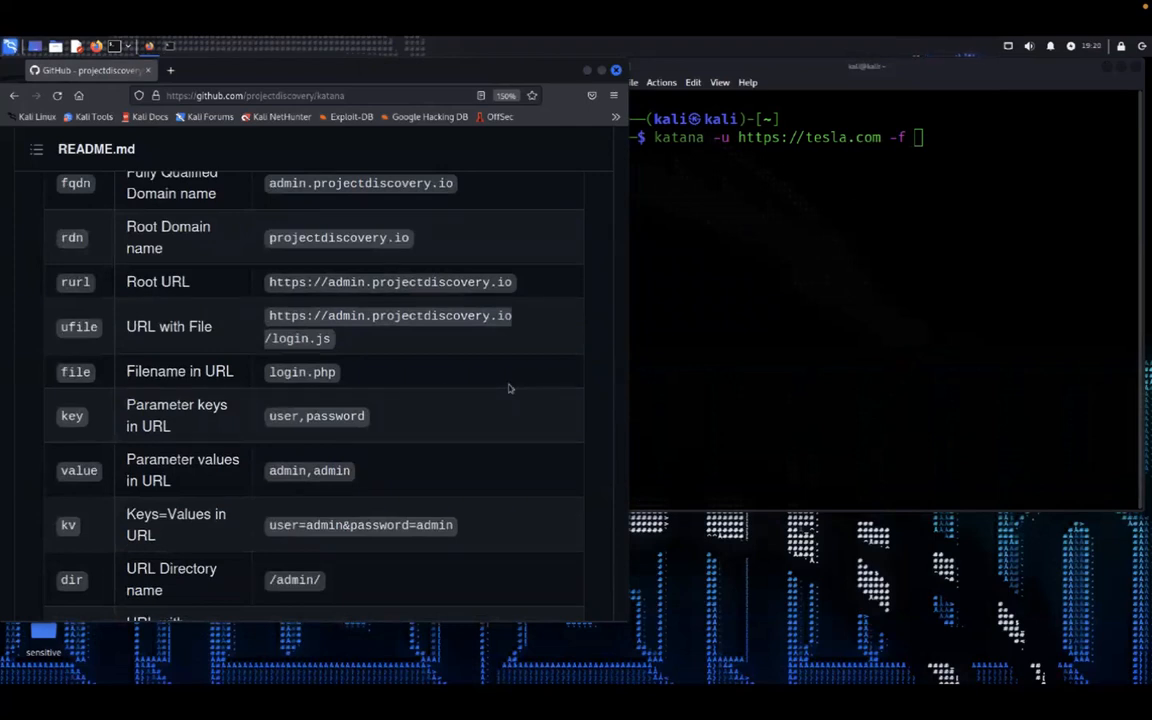
pyautogui.scroll(-3)
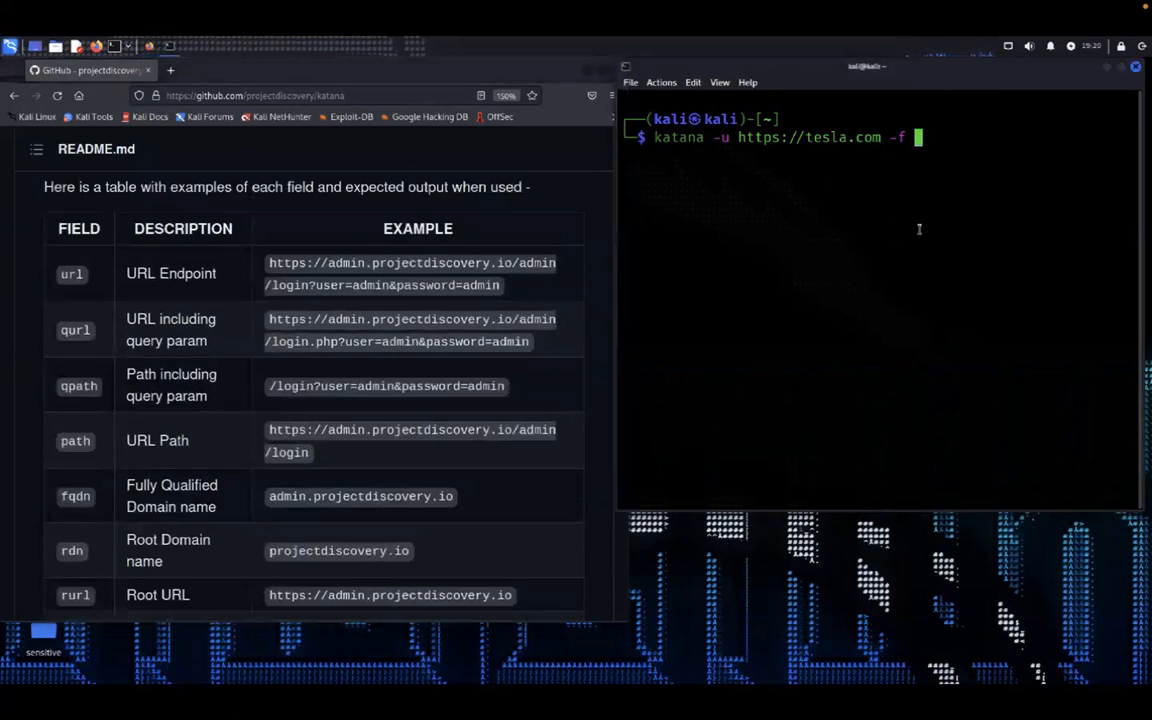
pyautogui.write('q')
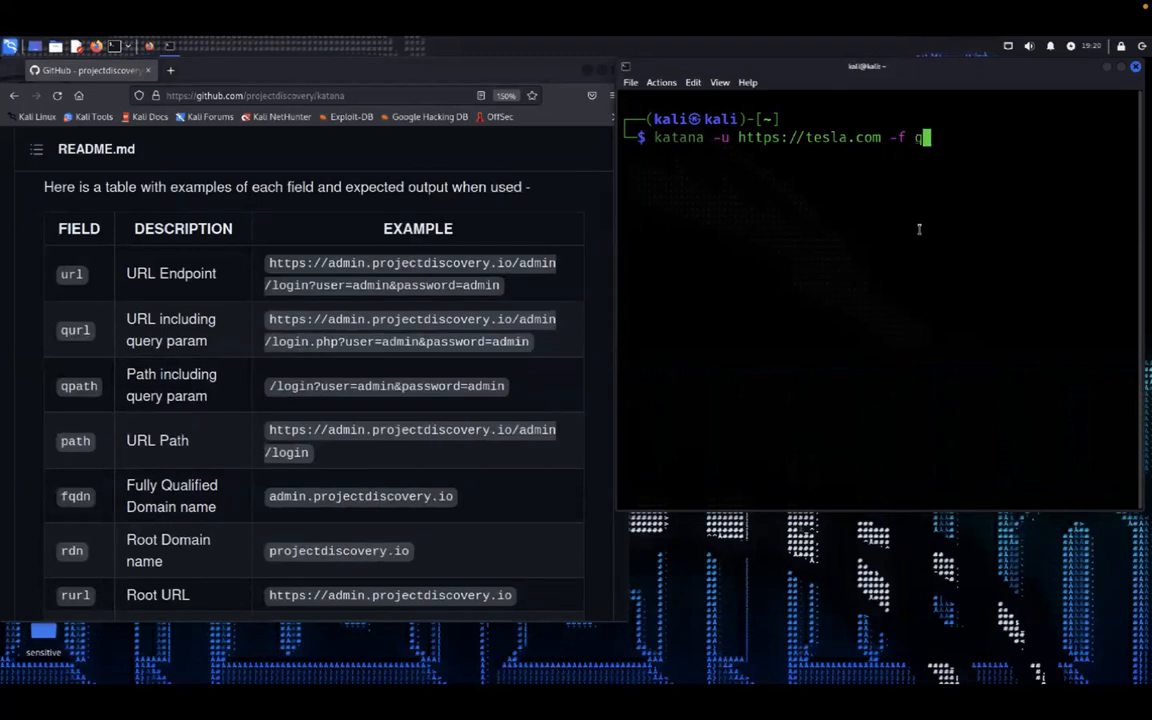